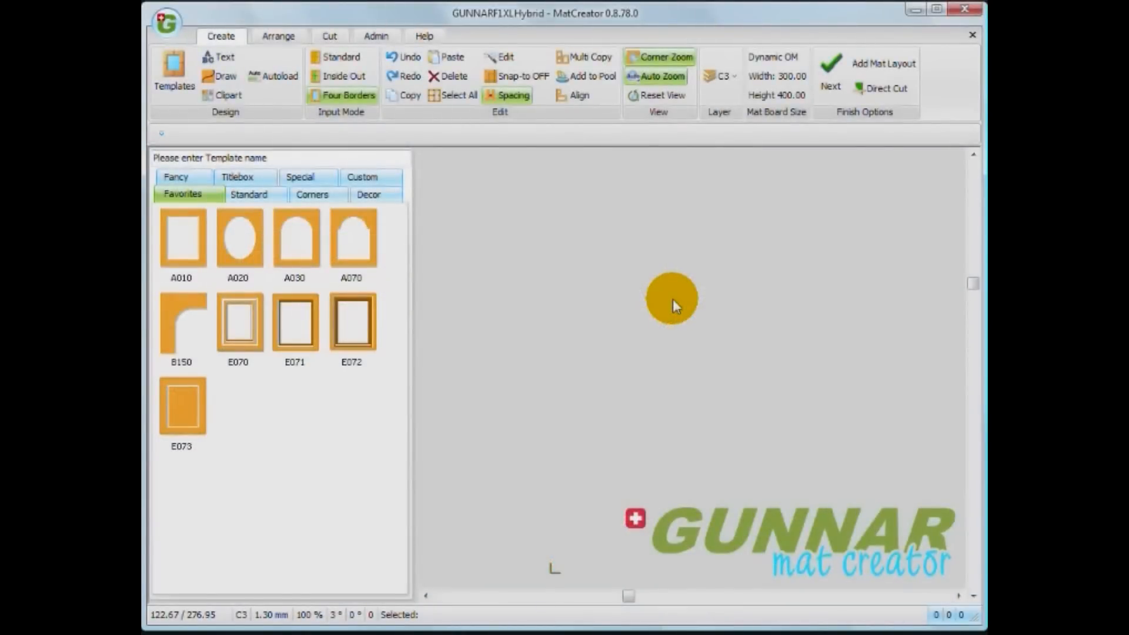
mouse_move(668, 308)
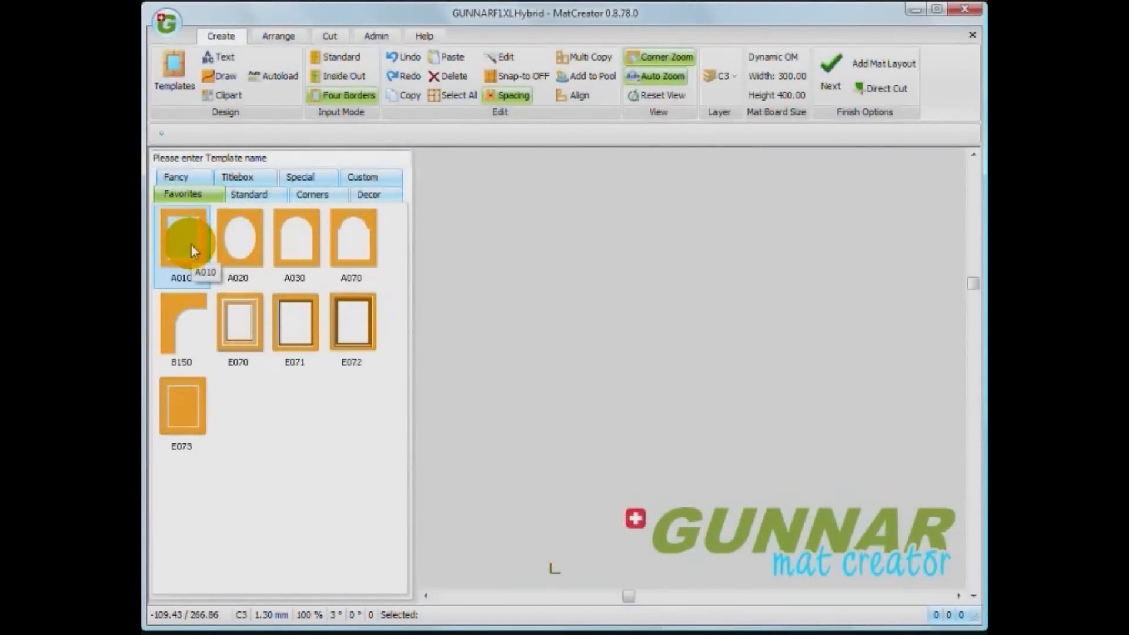
Start plain rectangle template A010 and try Standard and Inside Out modes with values 2 and 80
click(182, 240)
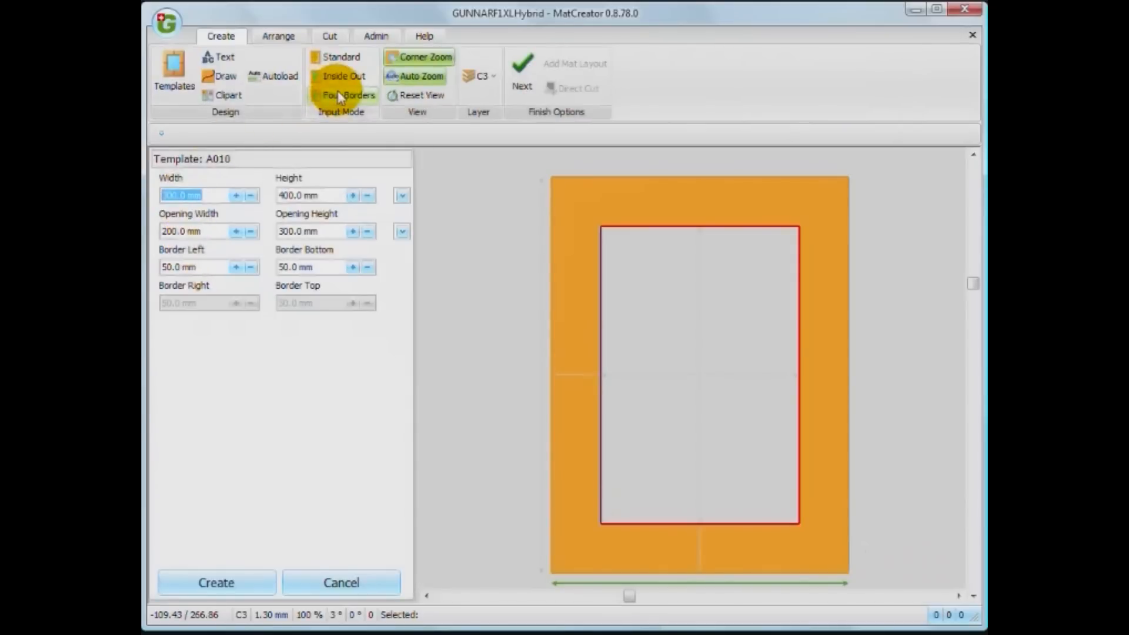
click(340, 57)
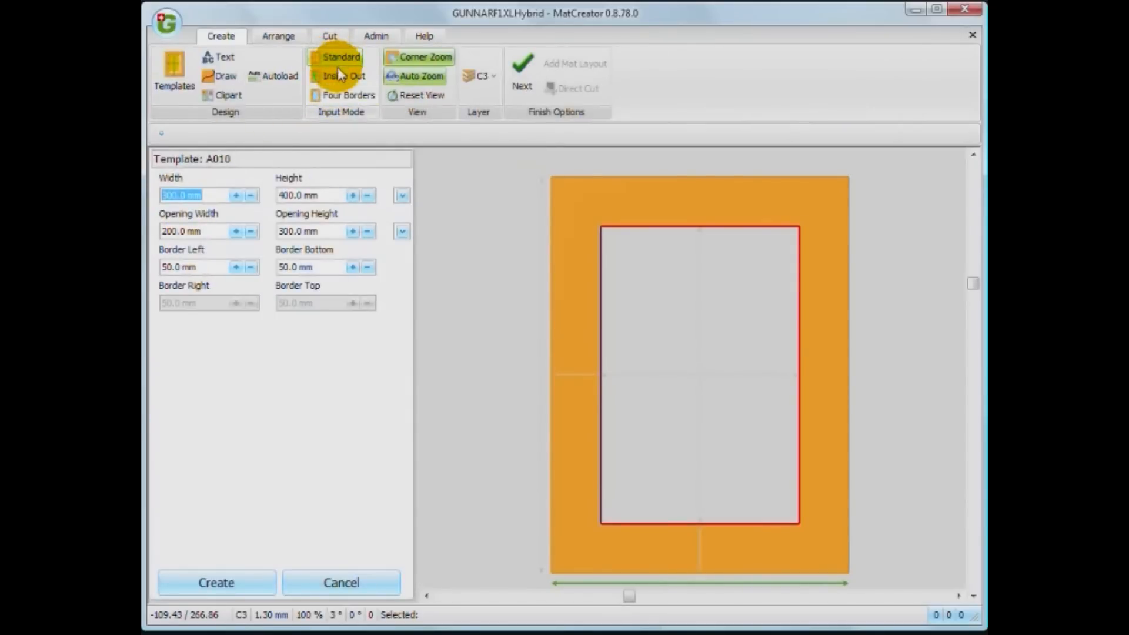
click(342, 75)
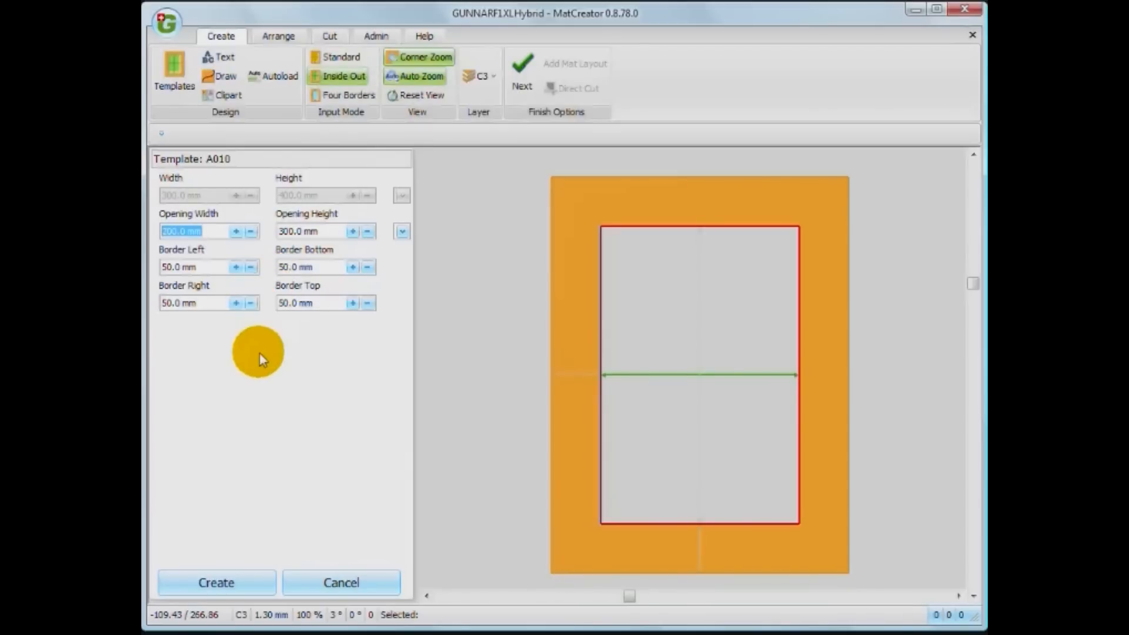
text(2)
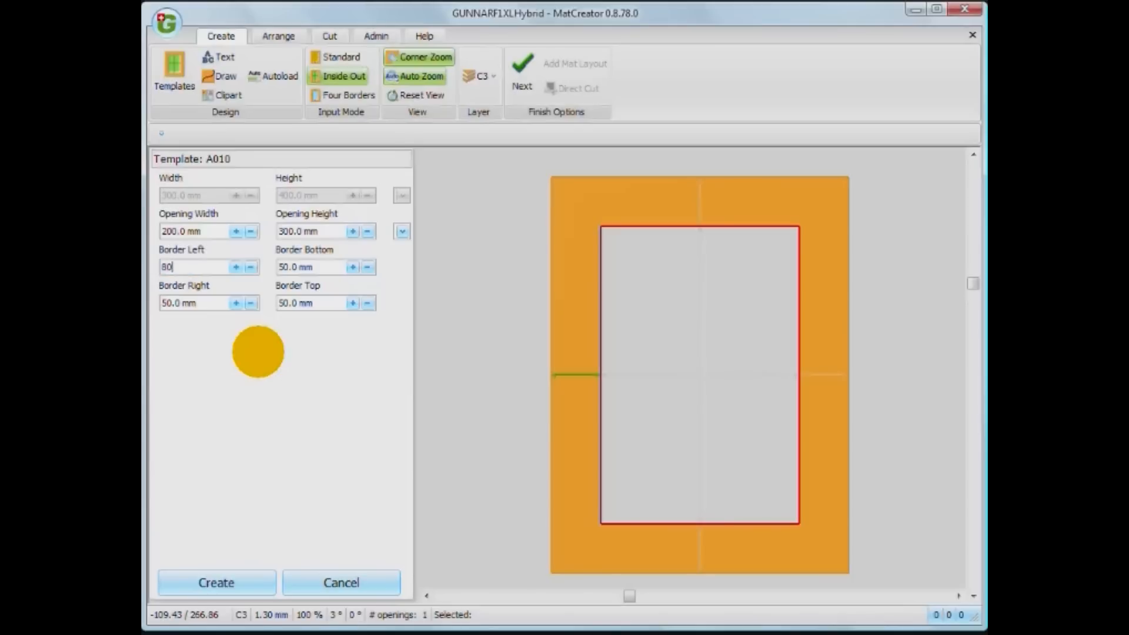
text(80)
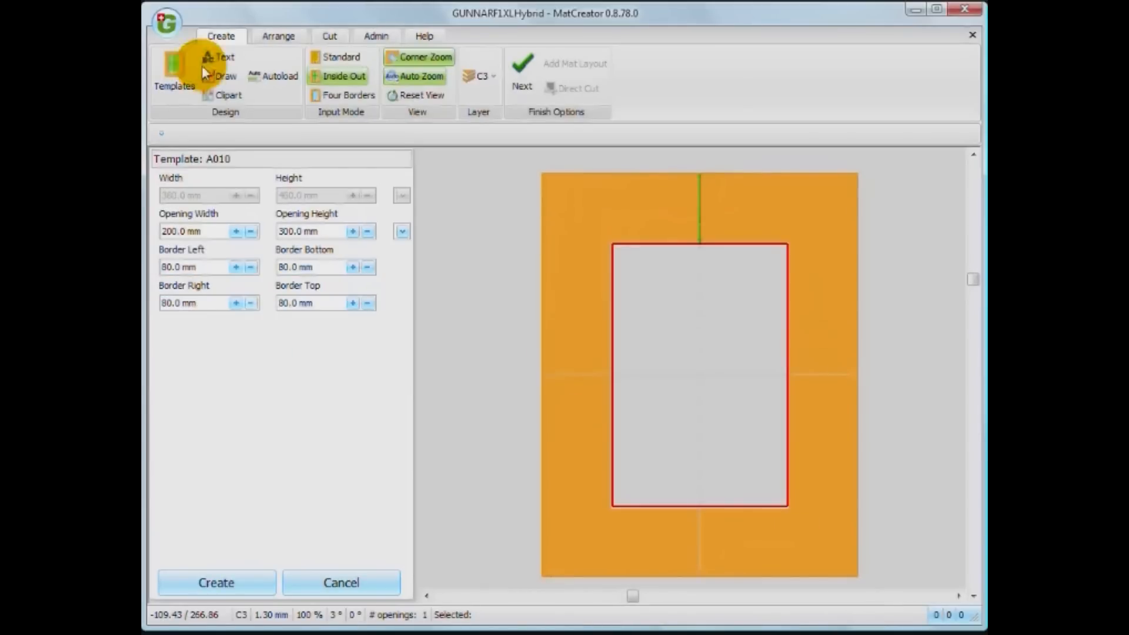
mouse_move(348, 96)
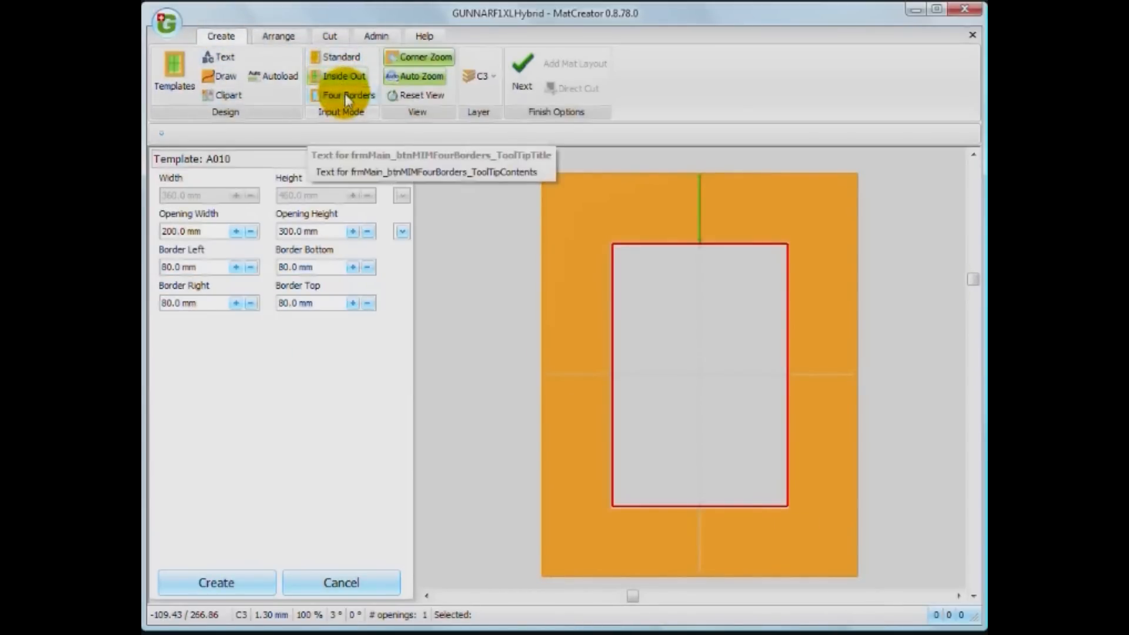
Switch to Four Borders mode and enter 70 mm border values
click(348, 95)
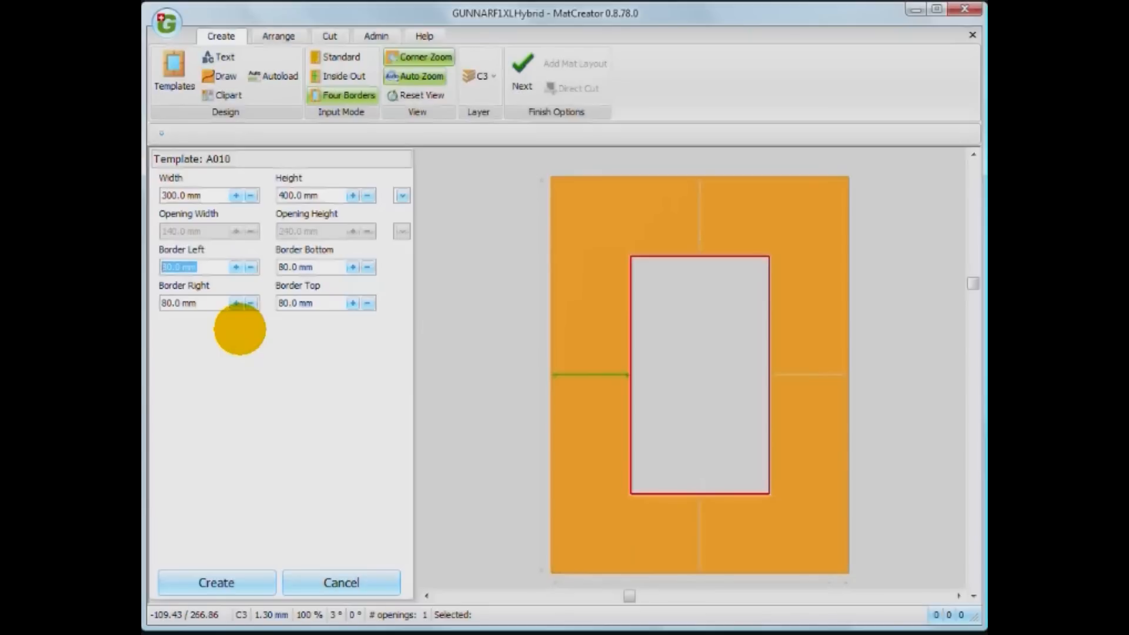
text(70)
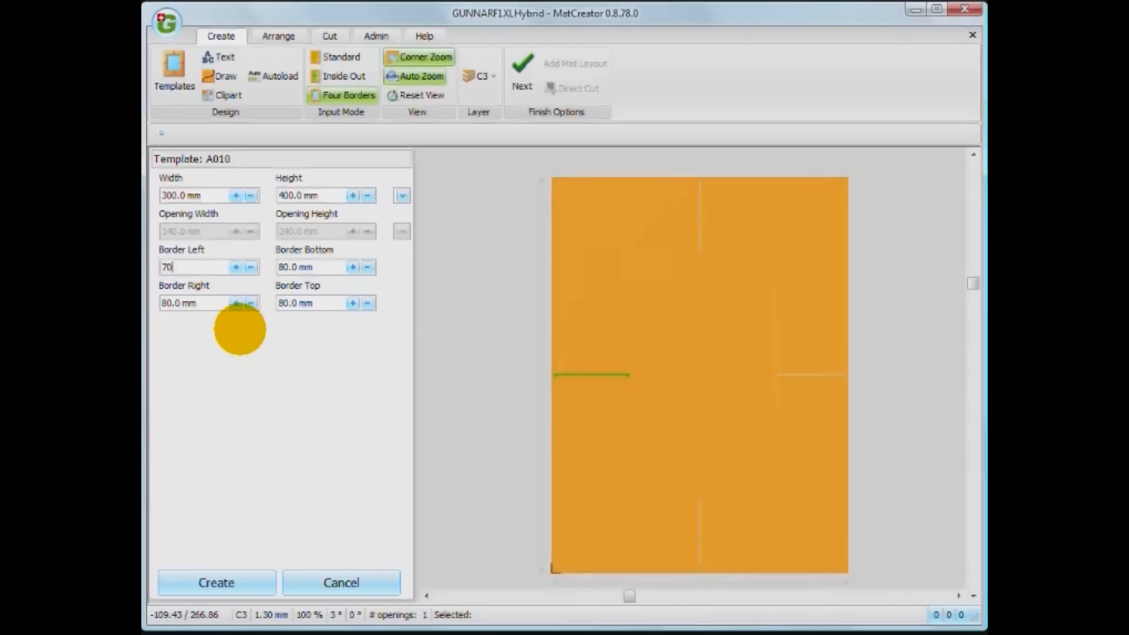
text(70)
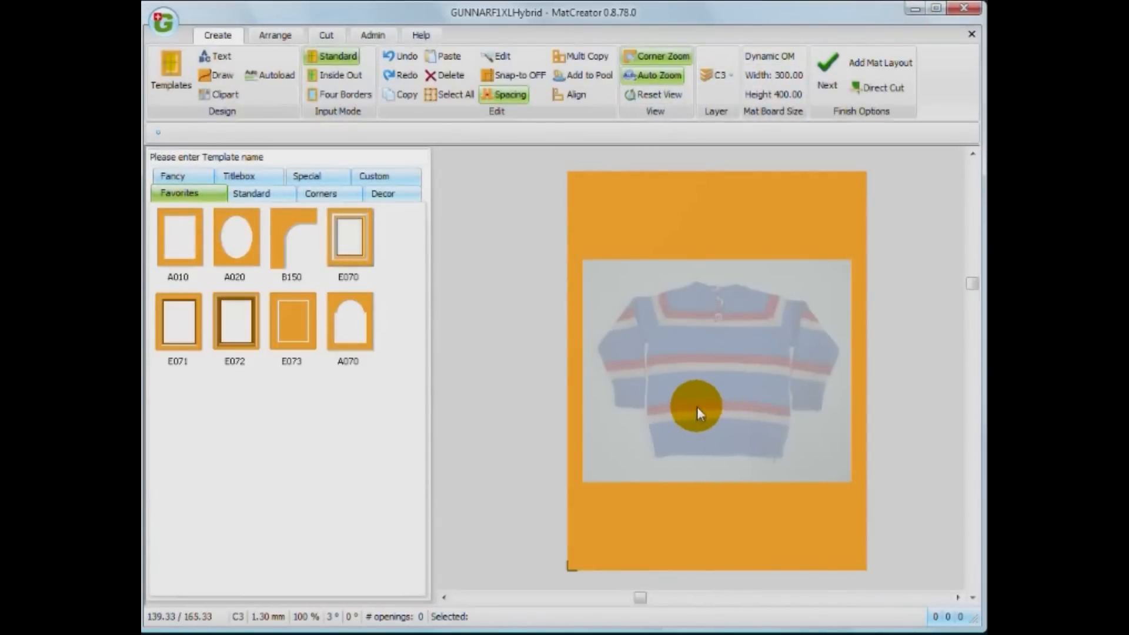
Begin a custom line-drawn opening and place the first corner points along the sweater shoulder
click(216, 75)
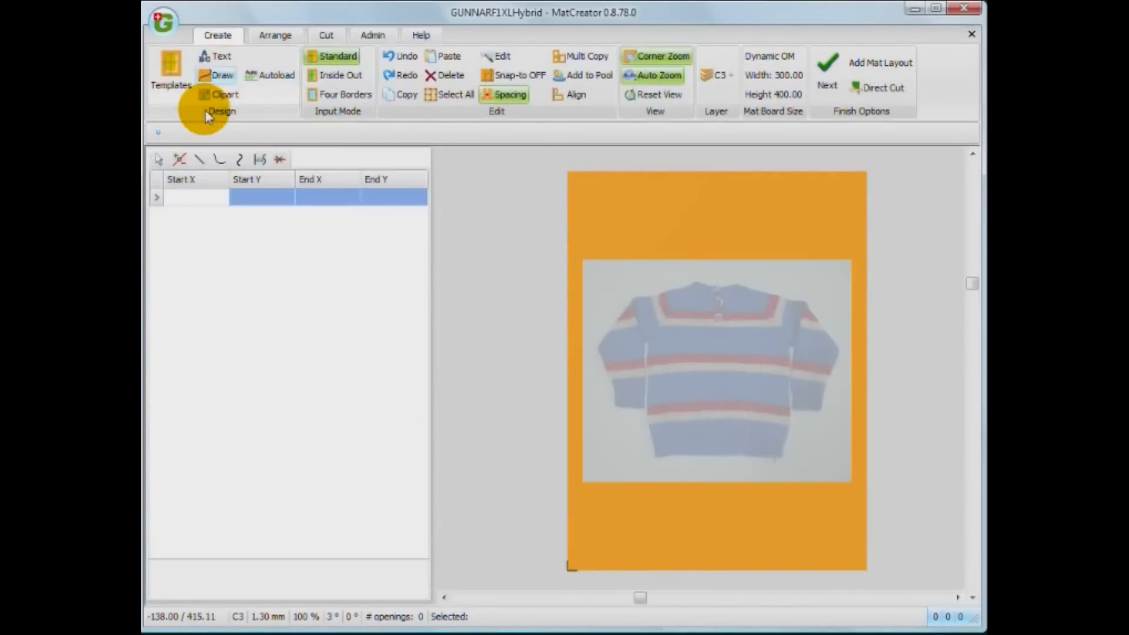
click(579, 343)
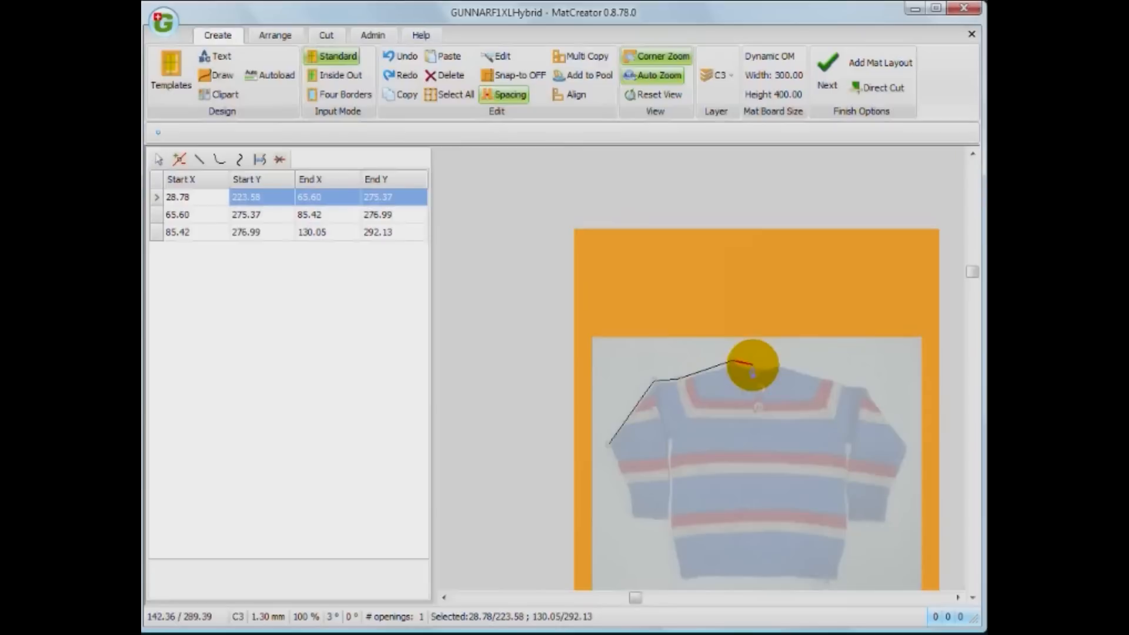
click(841, 391)
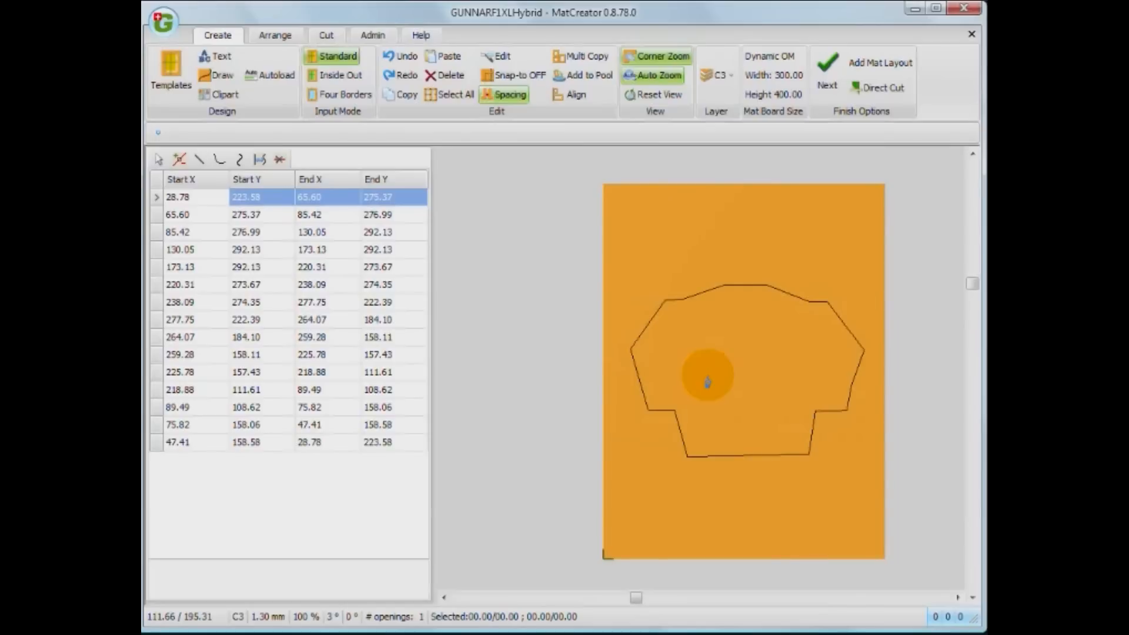
mouse_move(720, 402)
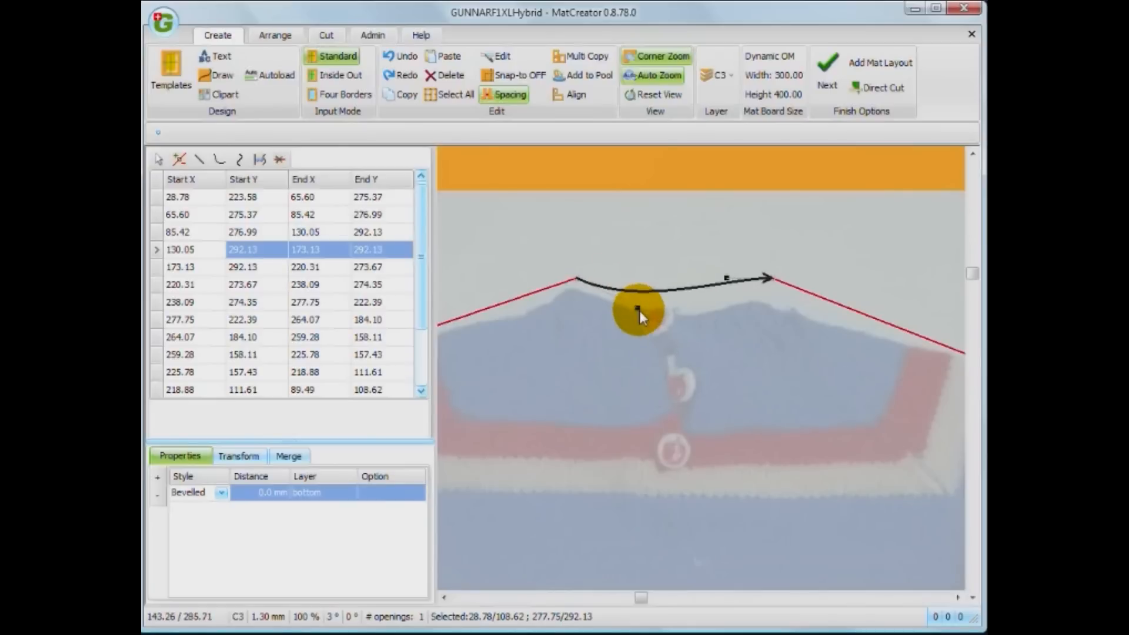
Bend the neckline into an arc, nudge the shoulder corner, and reset to a full mat view
drag(637, 308, 697, 308)
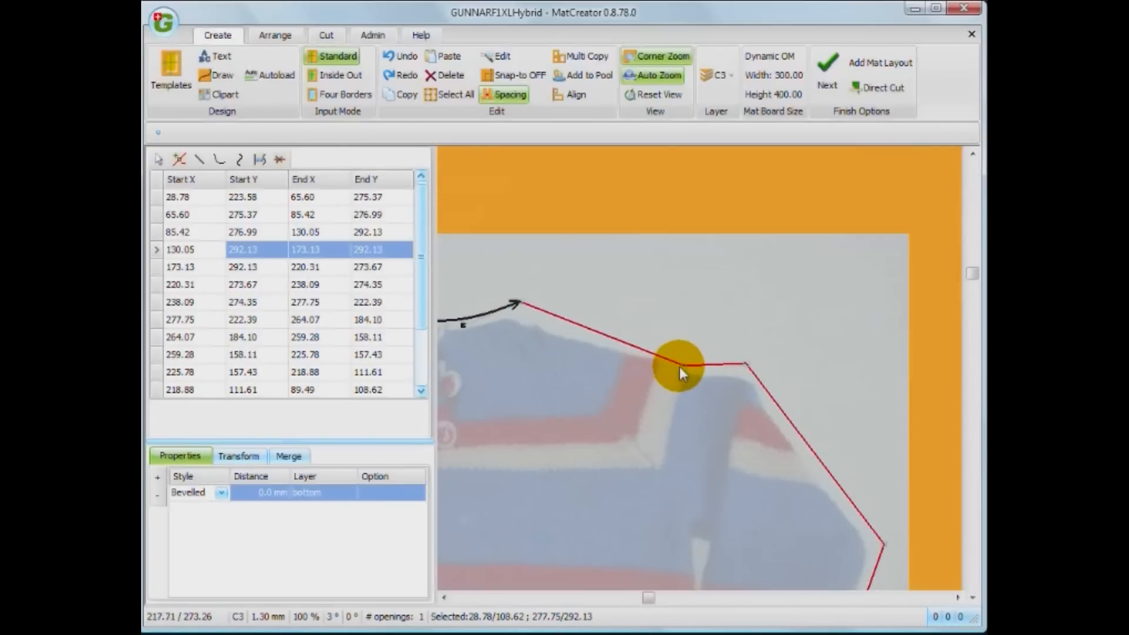
drag(681, 363, 746, 366)
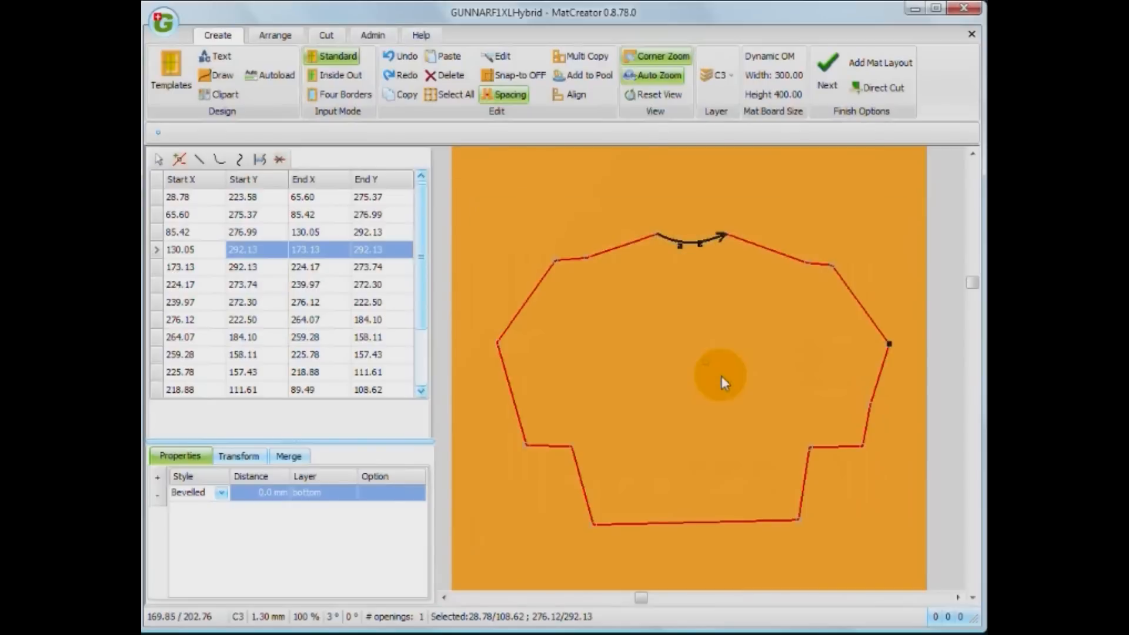
right_click(724, 381)
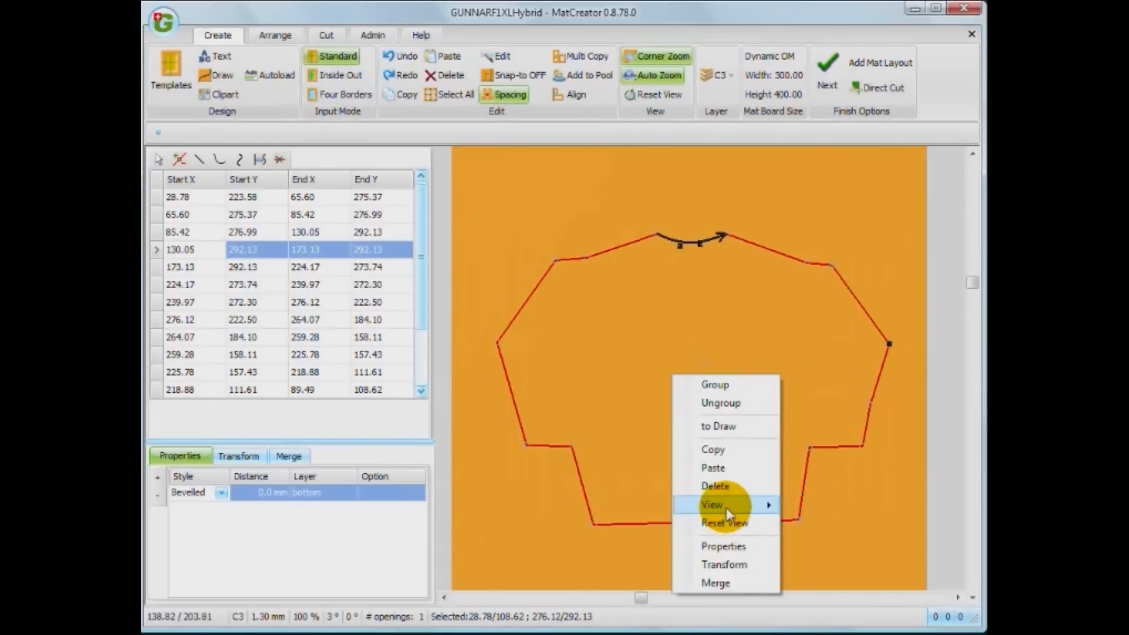
click(718, 427)
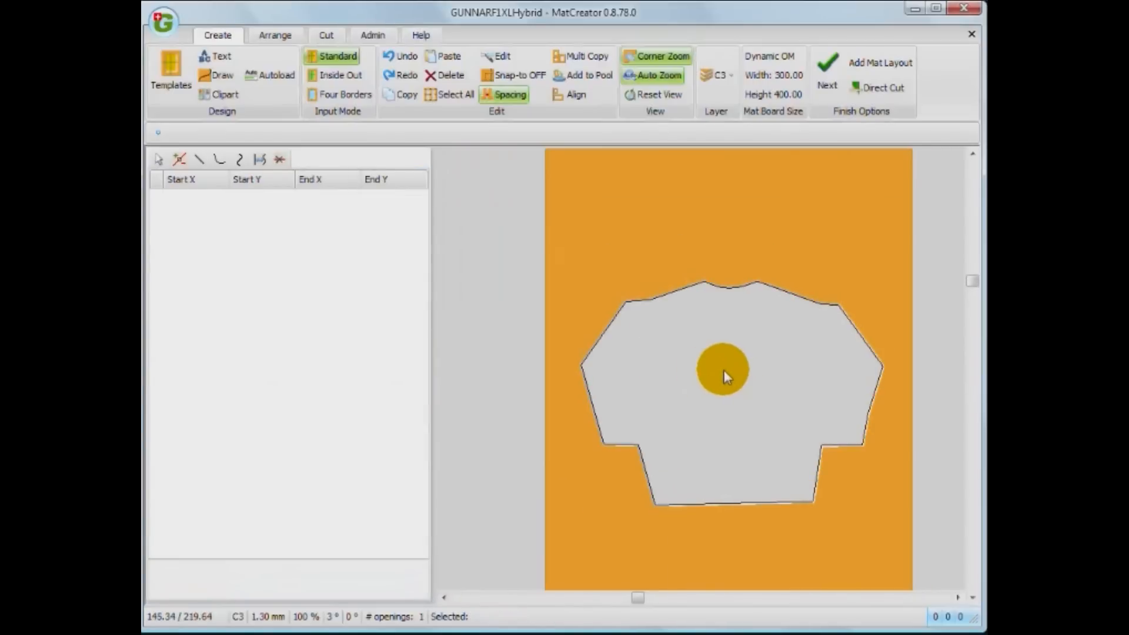
Select the sweater opening, enlarge it to about 300 mm wide, and reposition it on the mat
click(172, 70)
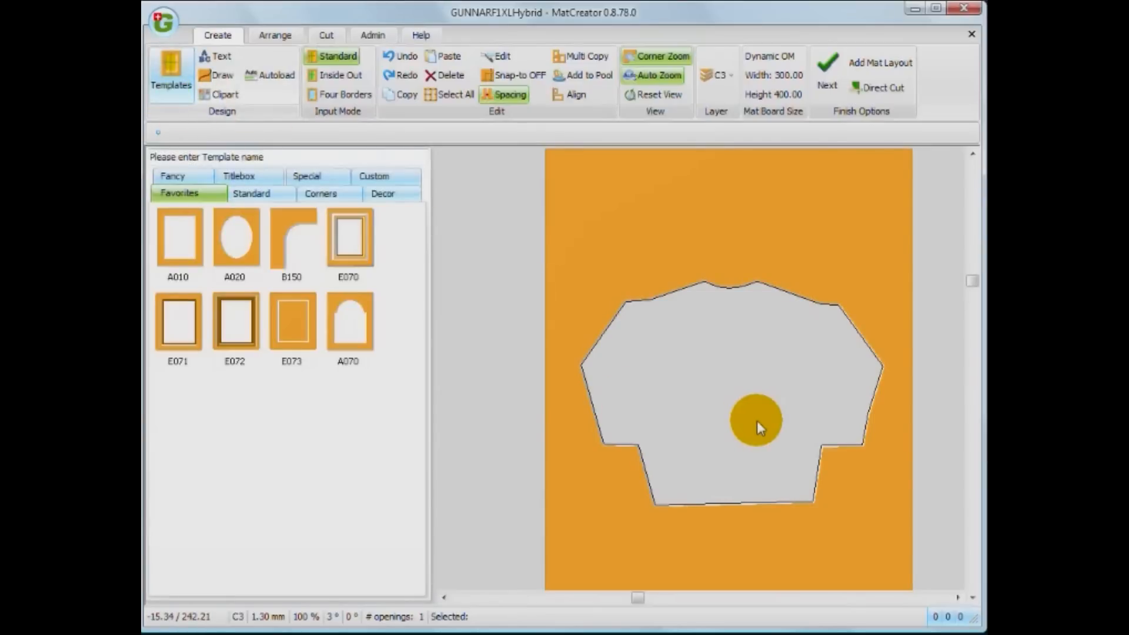
click(755, 423)
text(300)
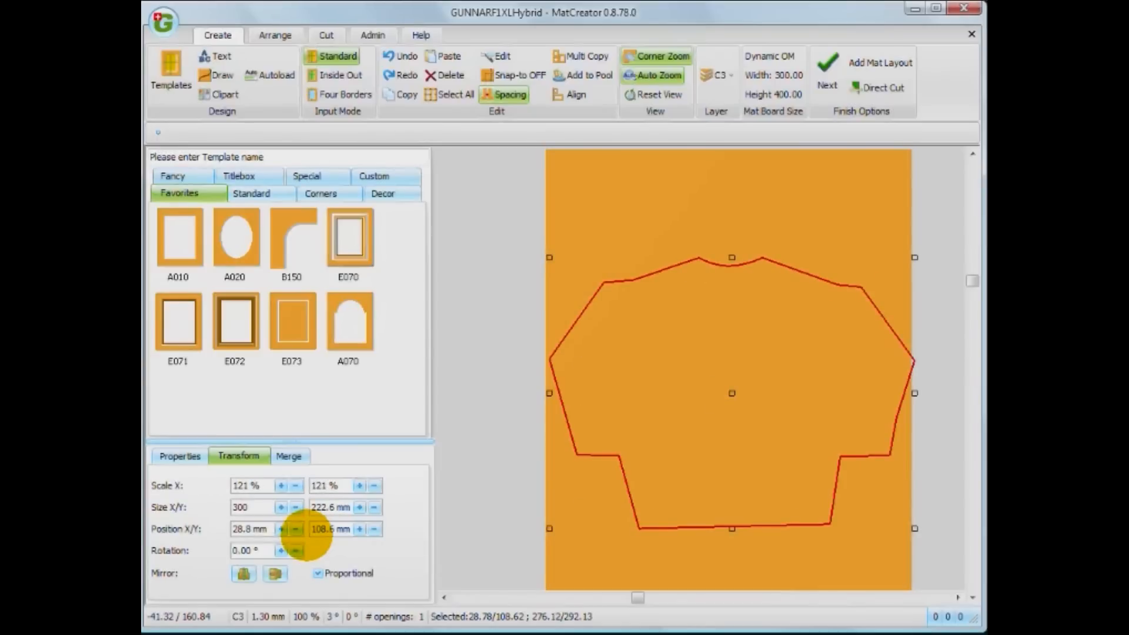
mouse_move(608, 437)
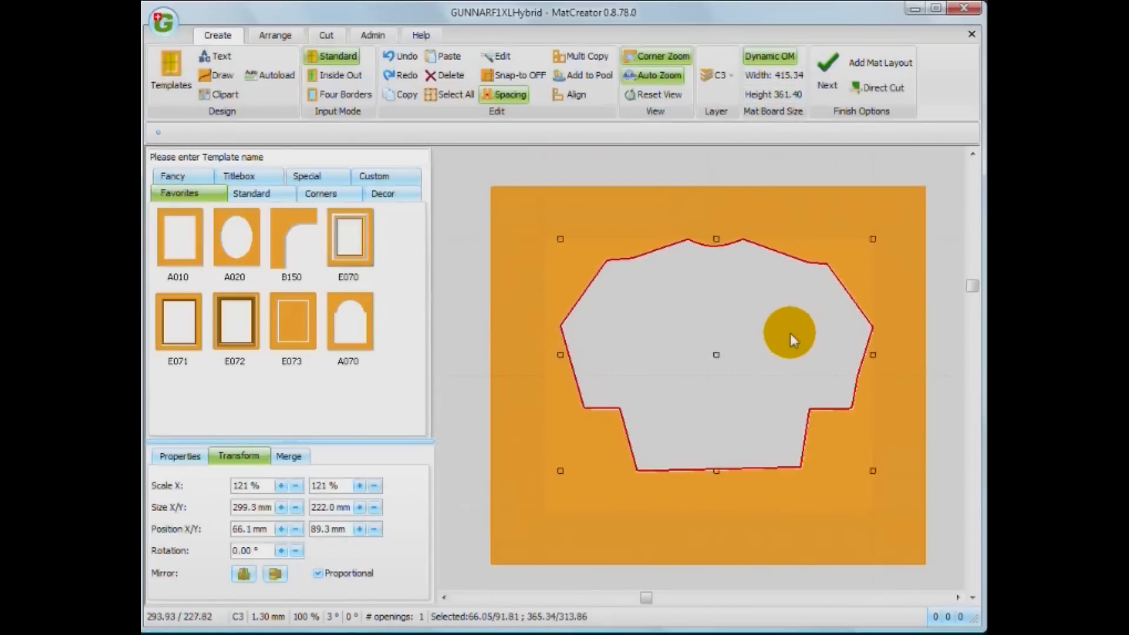
drag(789, 338, 792, 193)
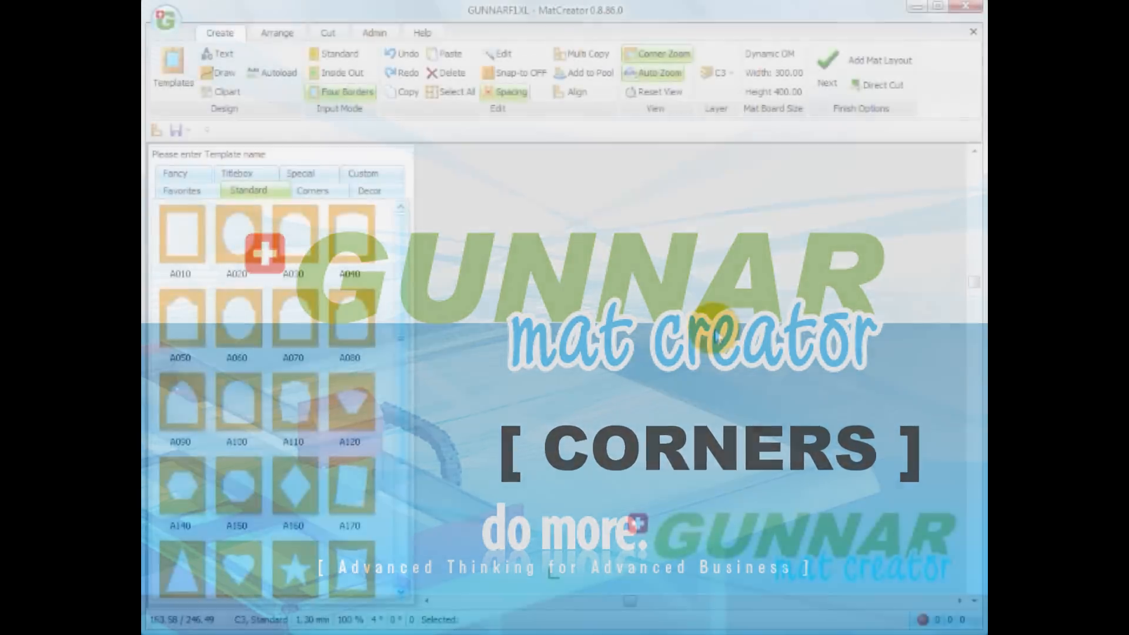
Leave the standard templates and browse the Corners tab of opening templates
click(238, 241)
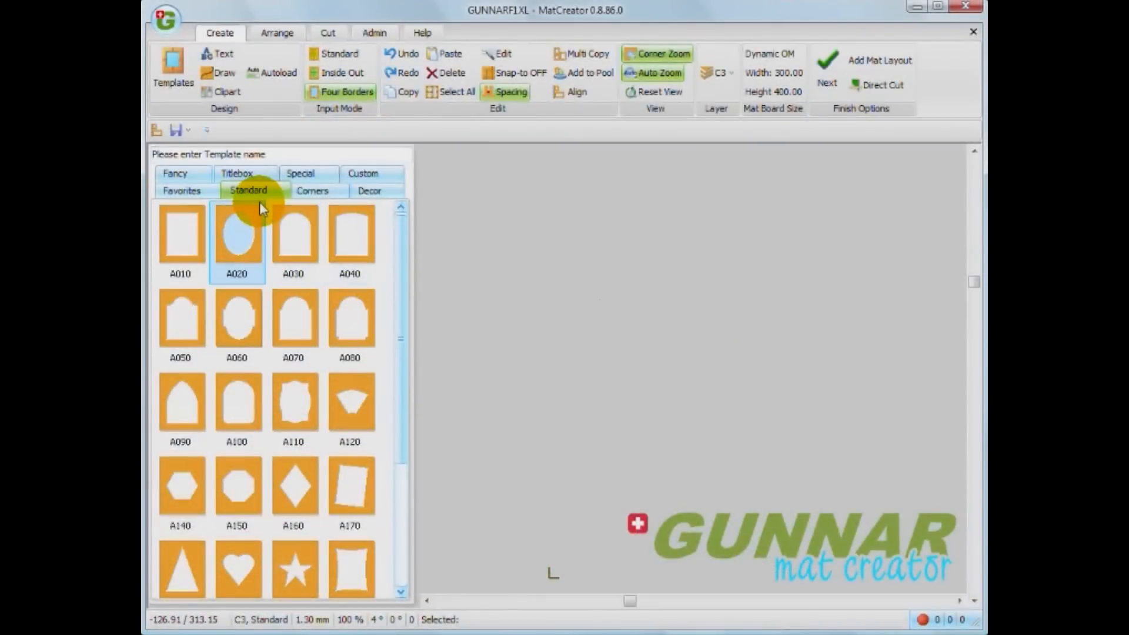
click(235, 409)
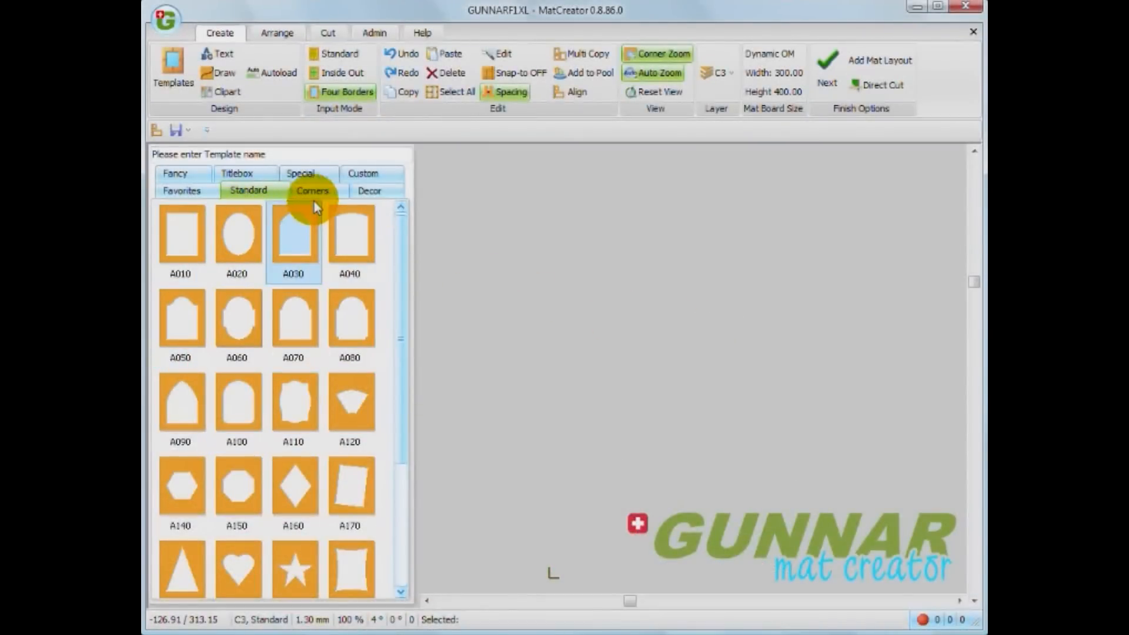
click(312, 191)
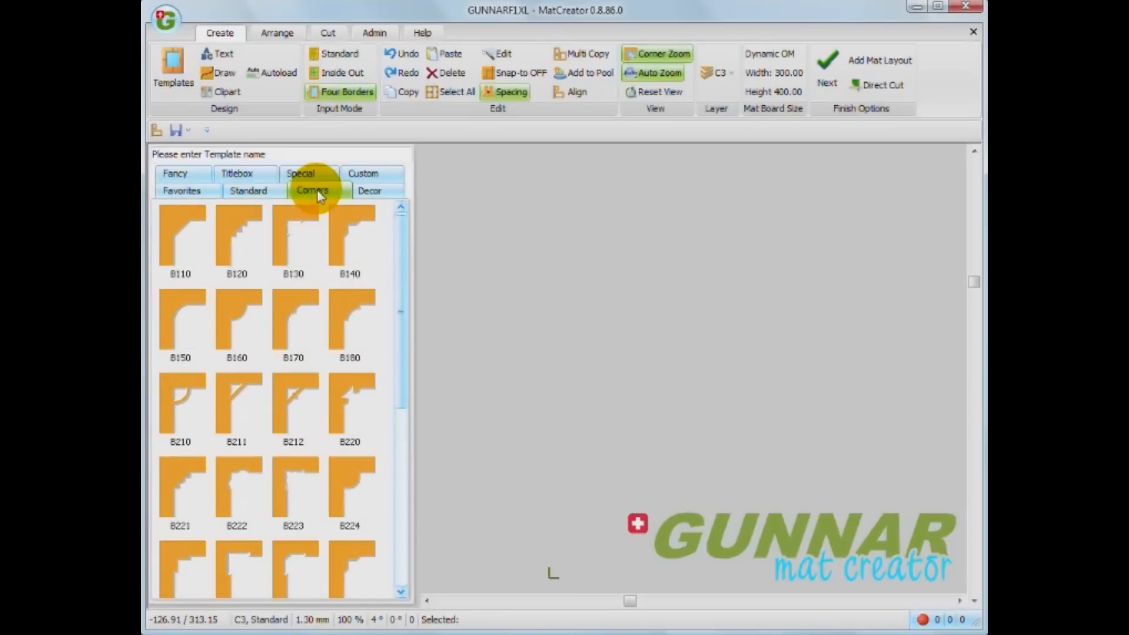
scroll(down, 3)
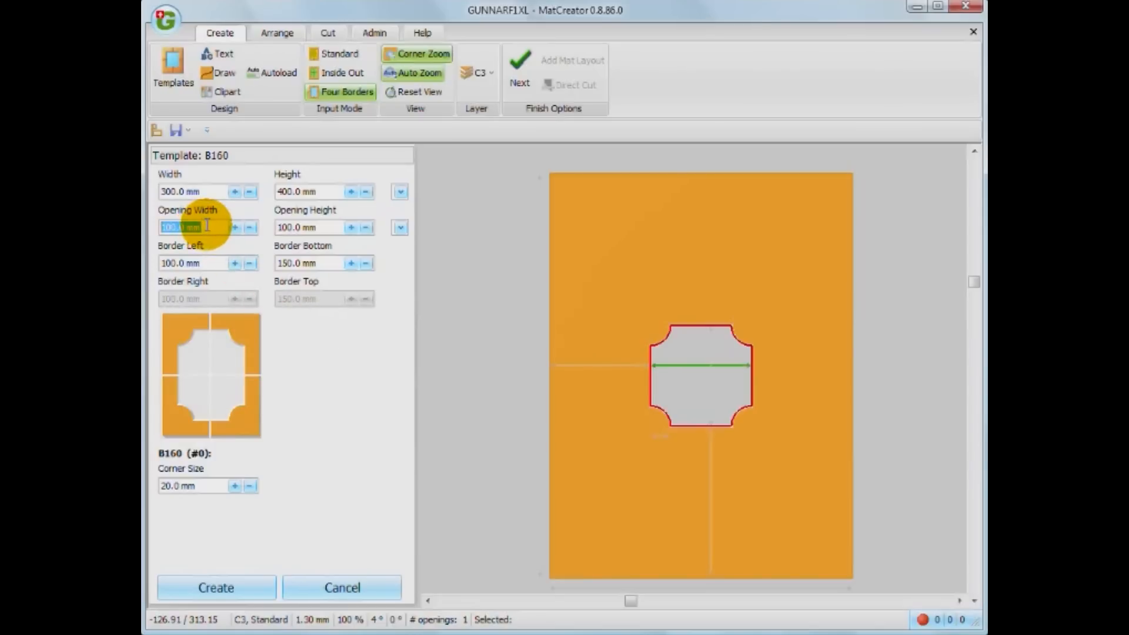
Size the B160 opening to 200 × 300 mm and pick its top-right and top-left corners
text(20)
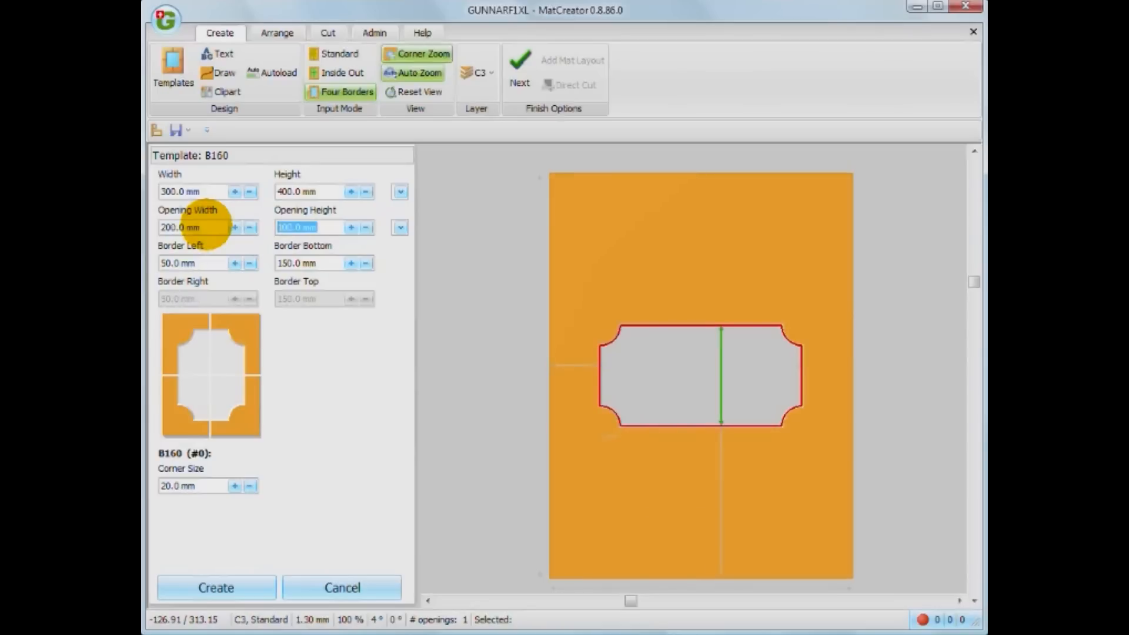
text(300)
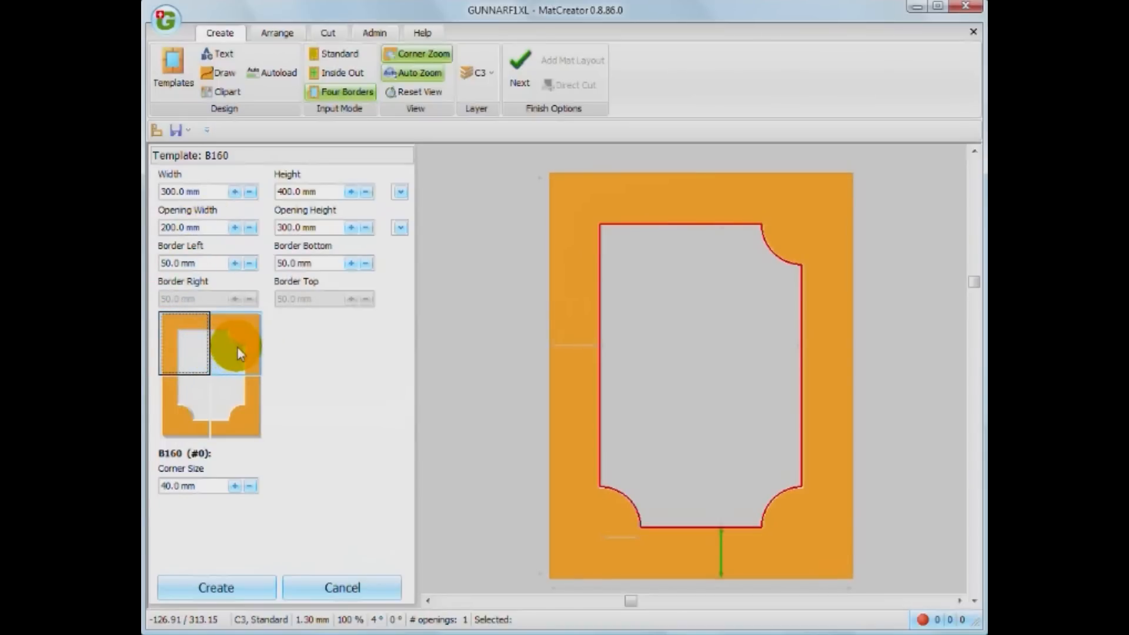
click(234, 347)
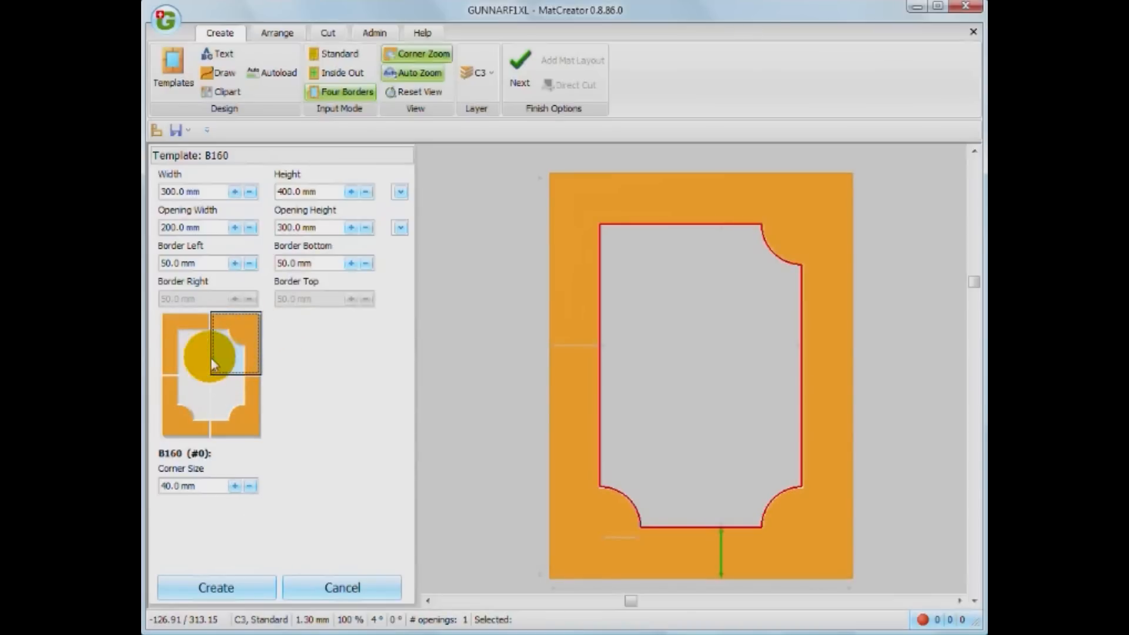
click(182, 343)
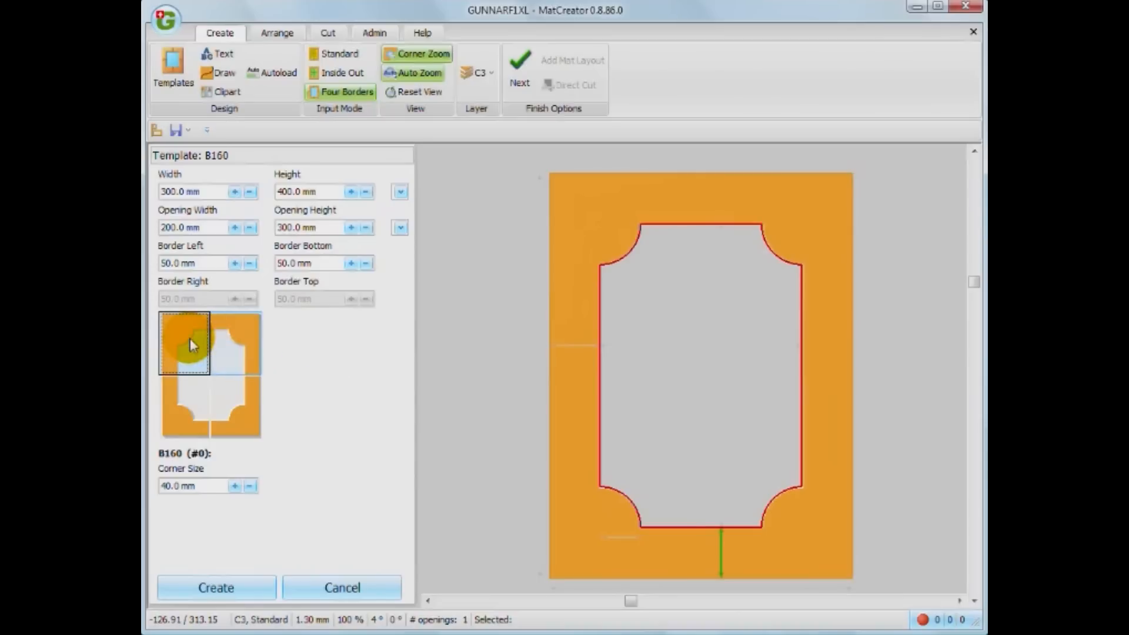
Bring up the Select Corner catalog for the top-left corner and scroll through the styles
right_click(188, 344)
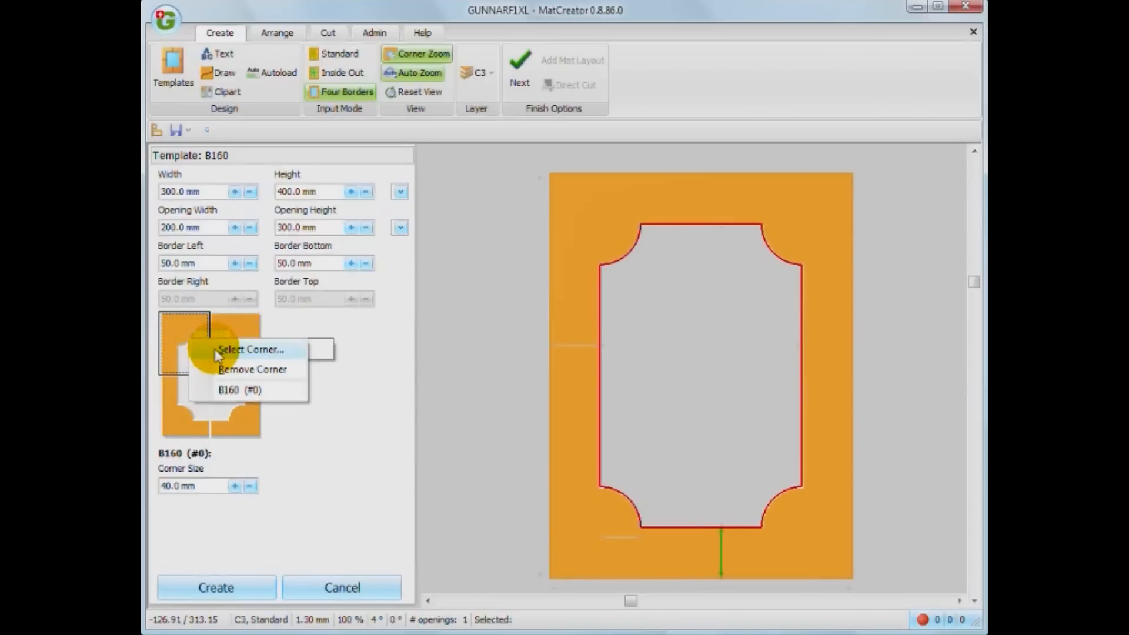
click(247, 351)
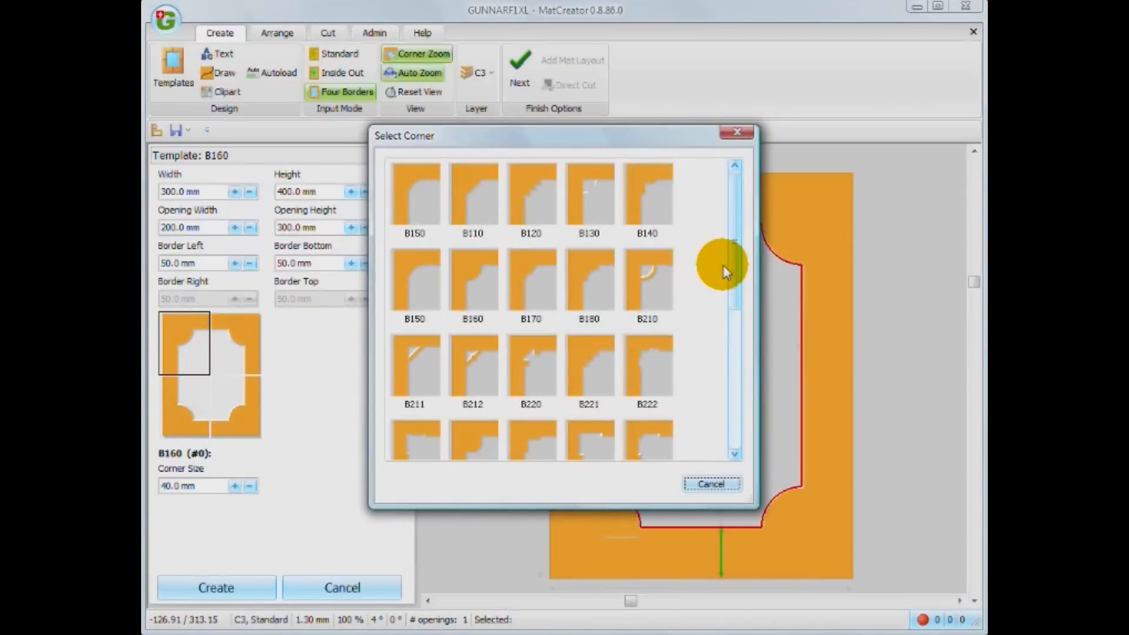
scroll(down, 3)
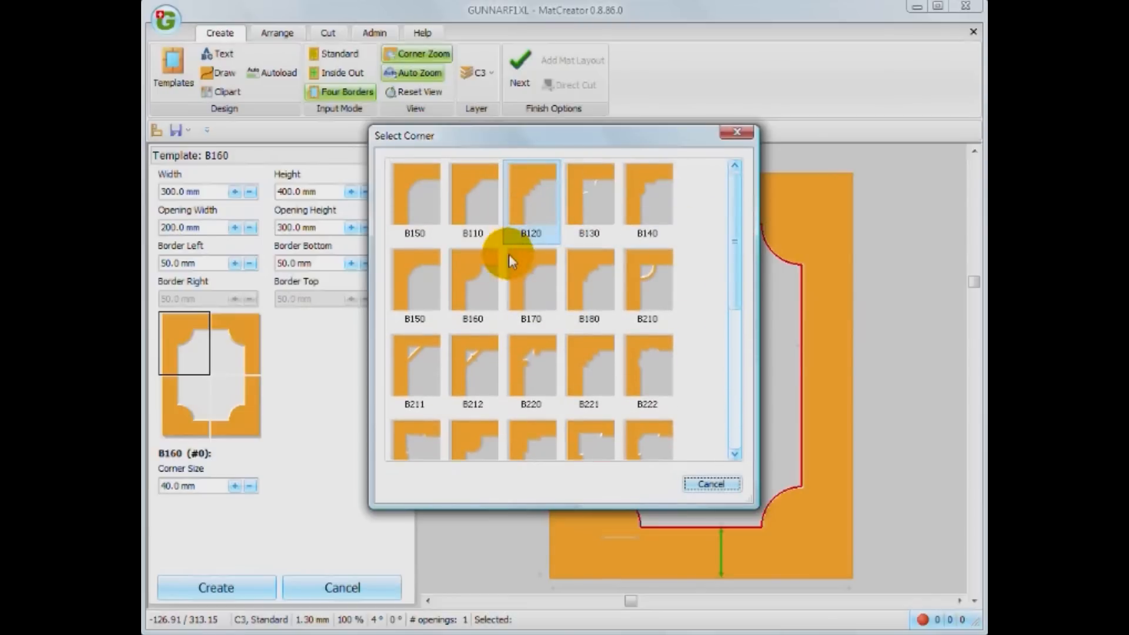
mouse_move(421, 280)
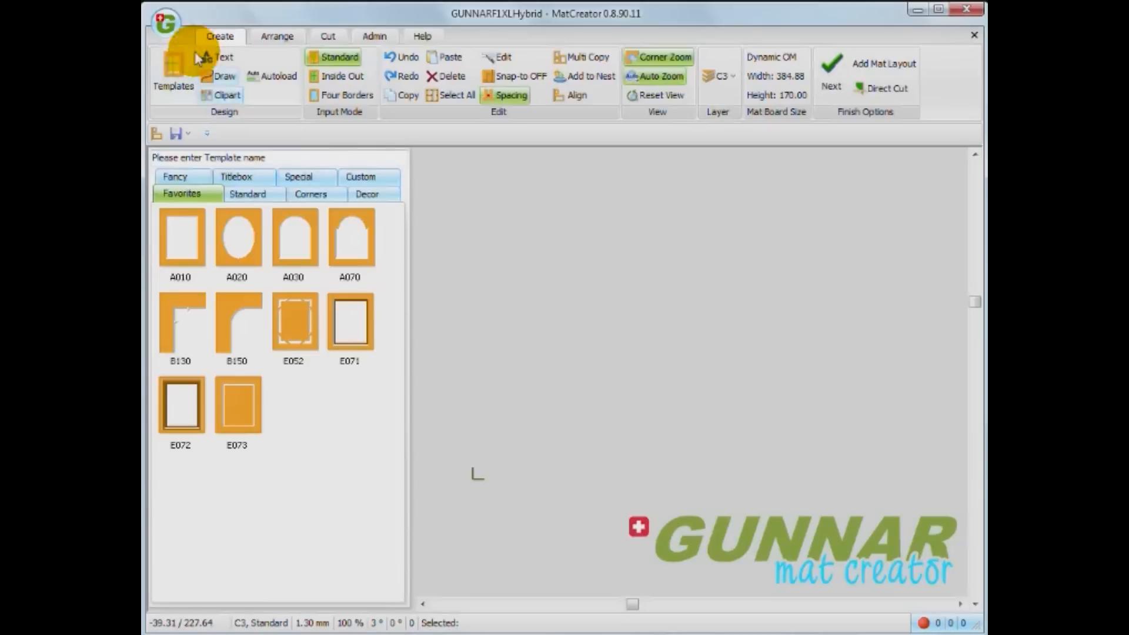
mouse_move(223, 61)
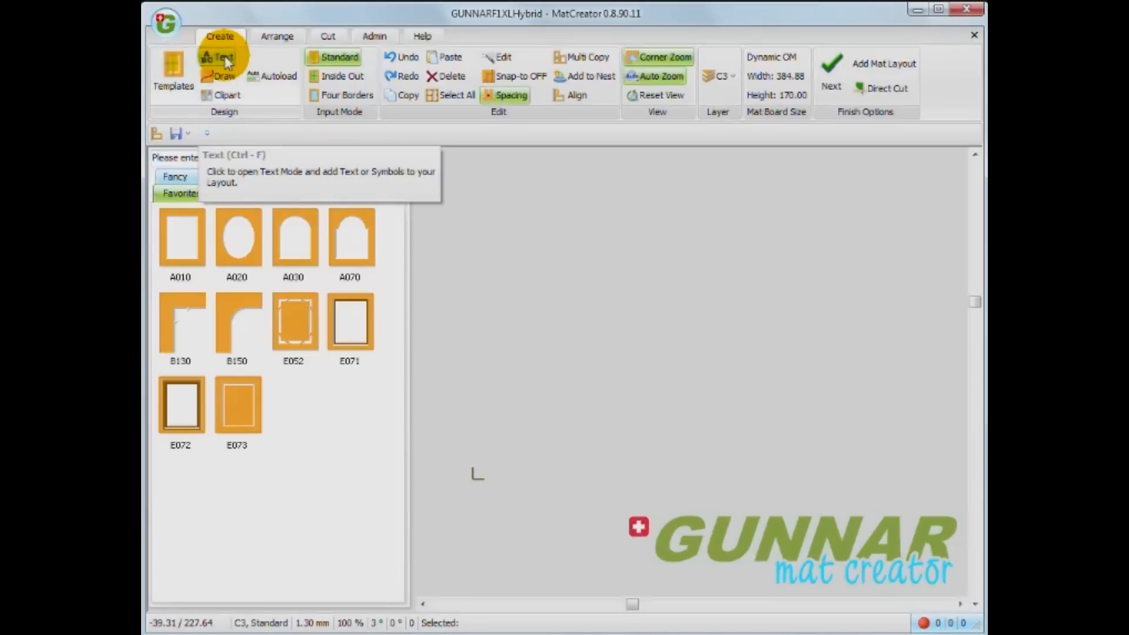
Add the text JARED as 75 mm-tall letter openings positioned at 40 mm, 40 mm
click(221, 57)
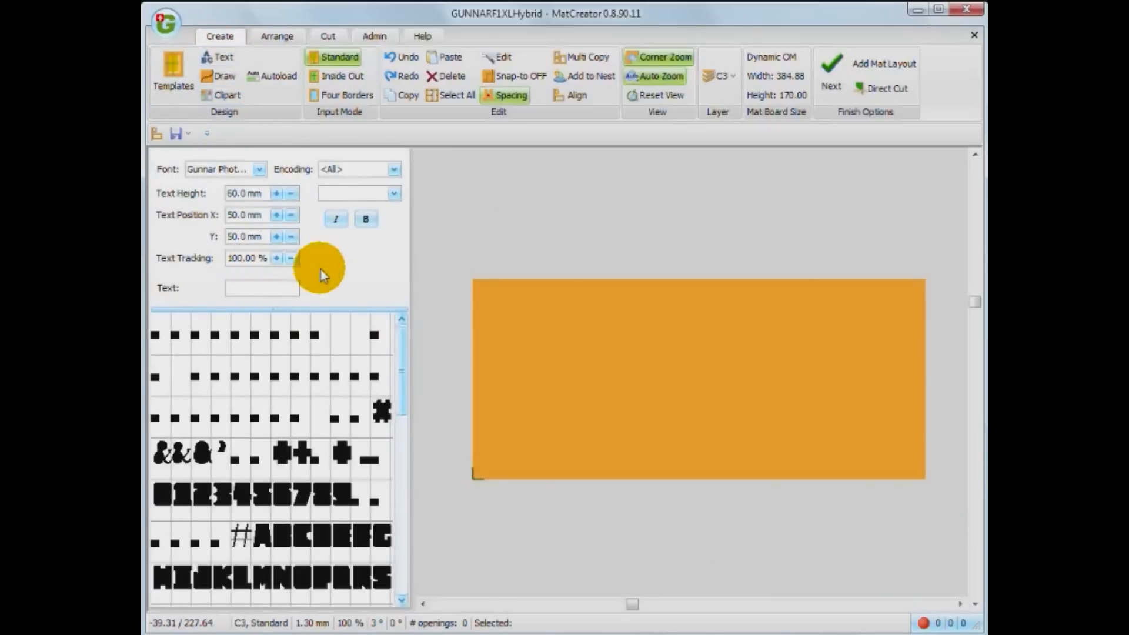
mouse_move(384, 280)
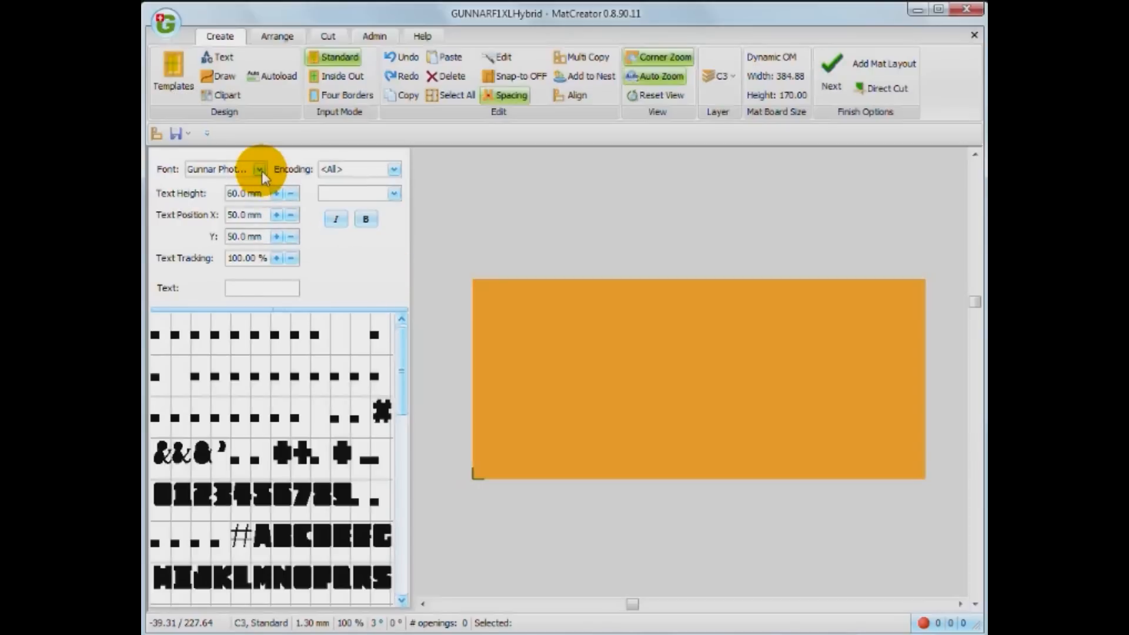
click(260, 170)
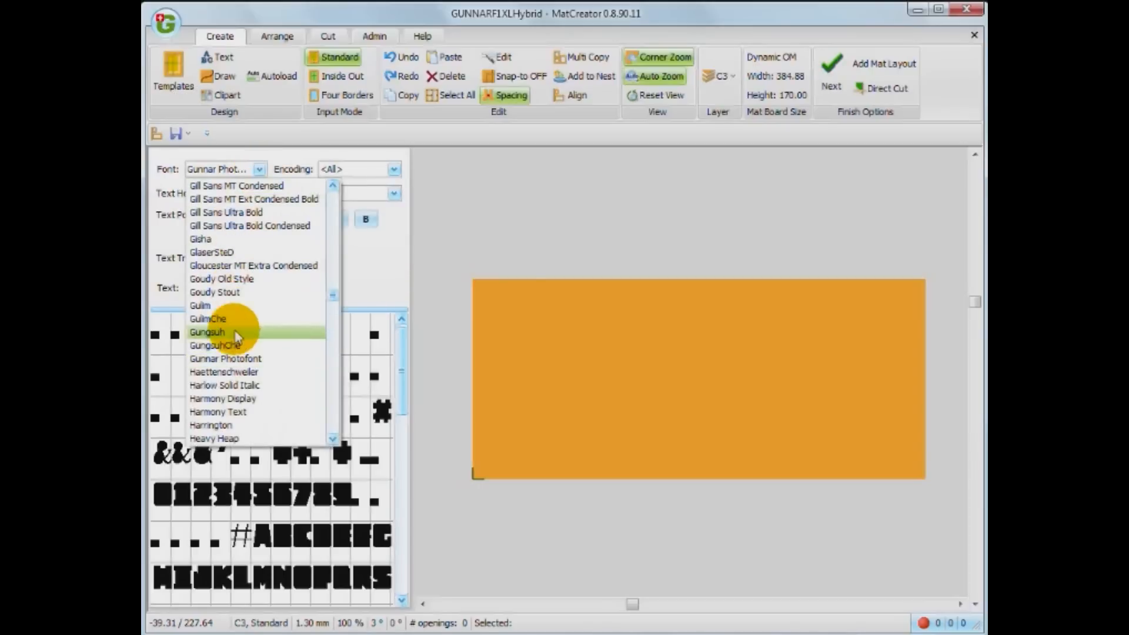
mouse_move(237, 399)
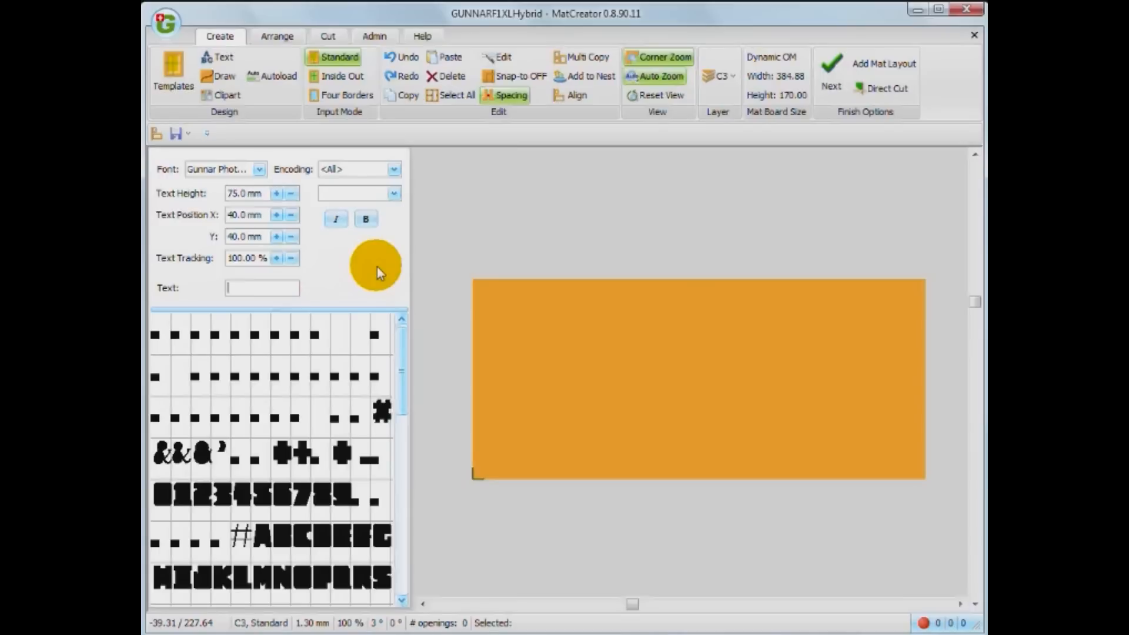
text(JARED)
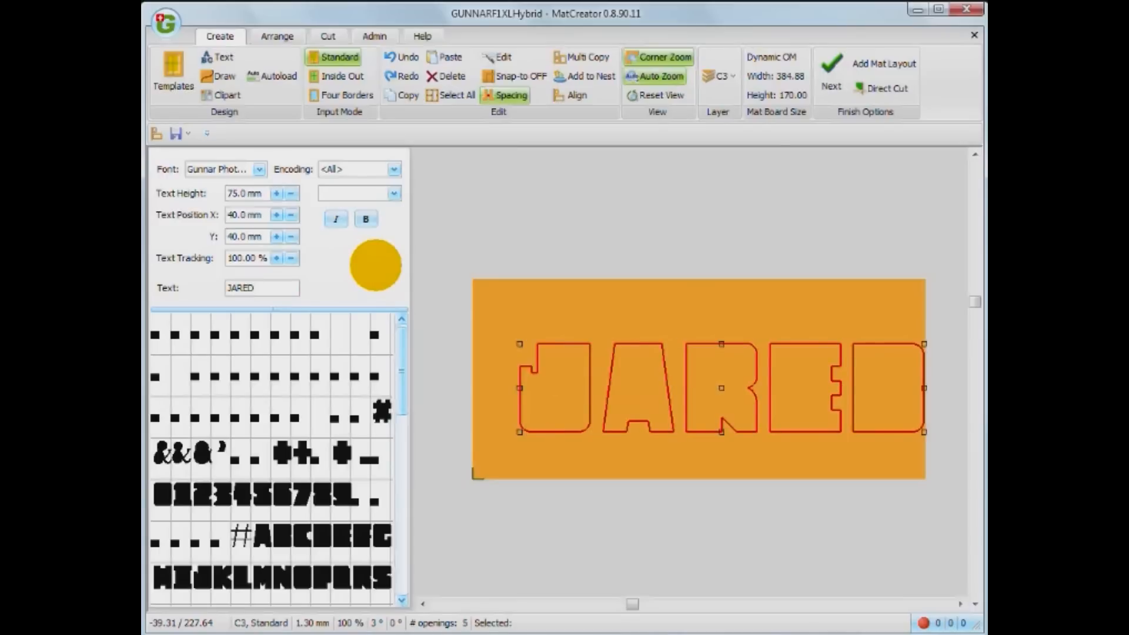
click(262, 287)
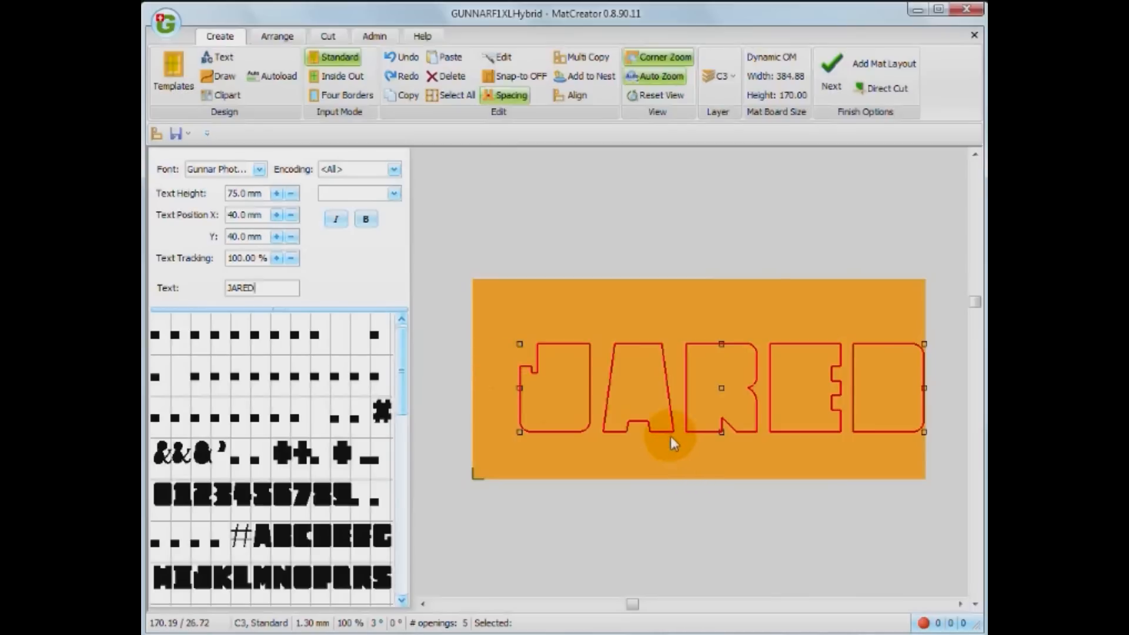
mouse_move(683, 317)
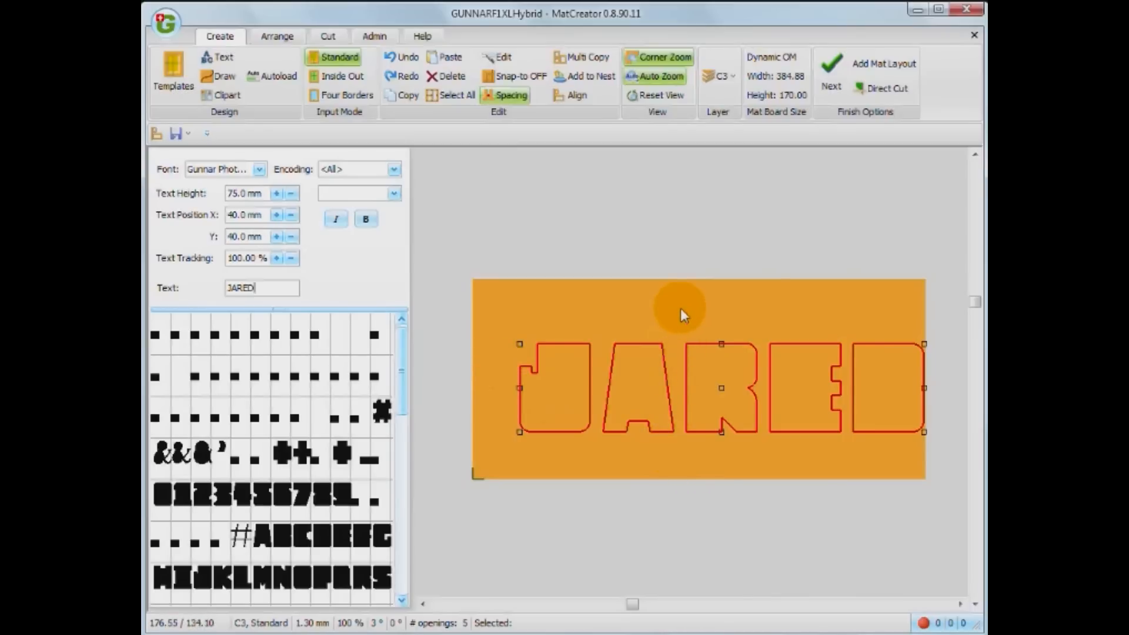
mouse_move(746, 310)
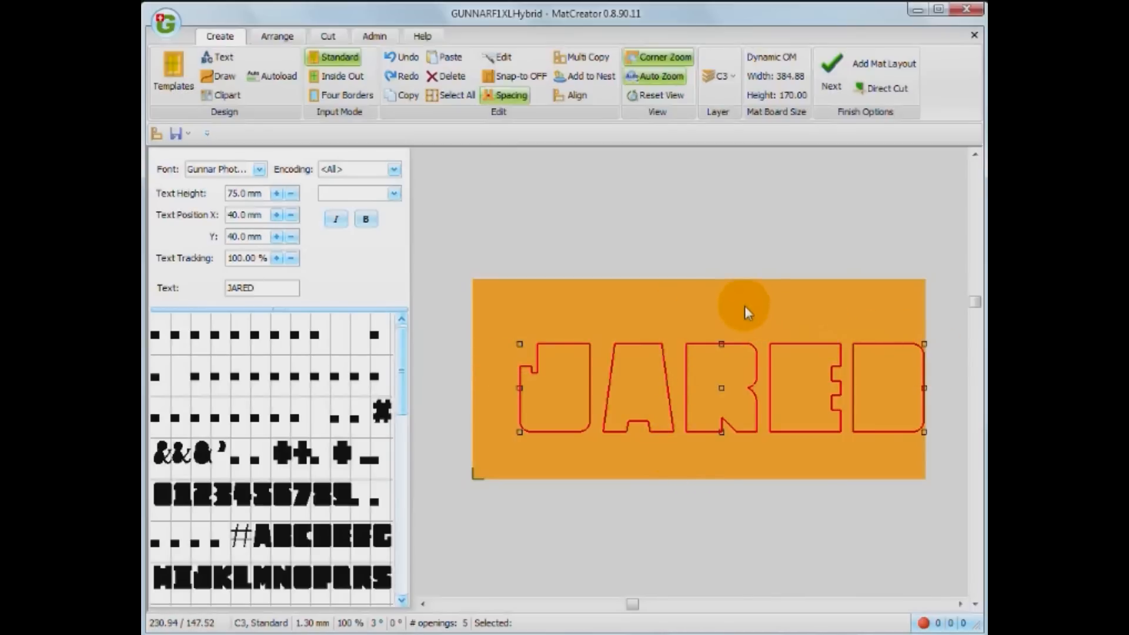
mouse_move(747, 310)
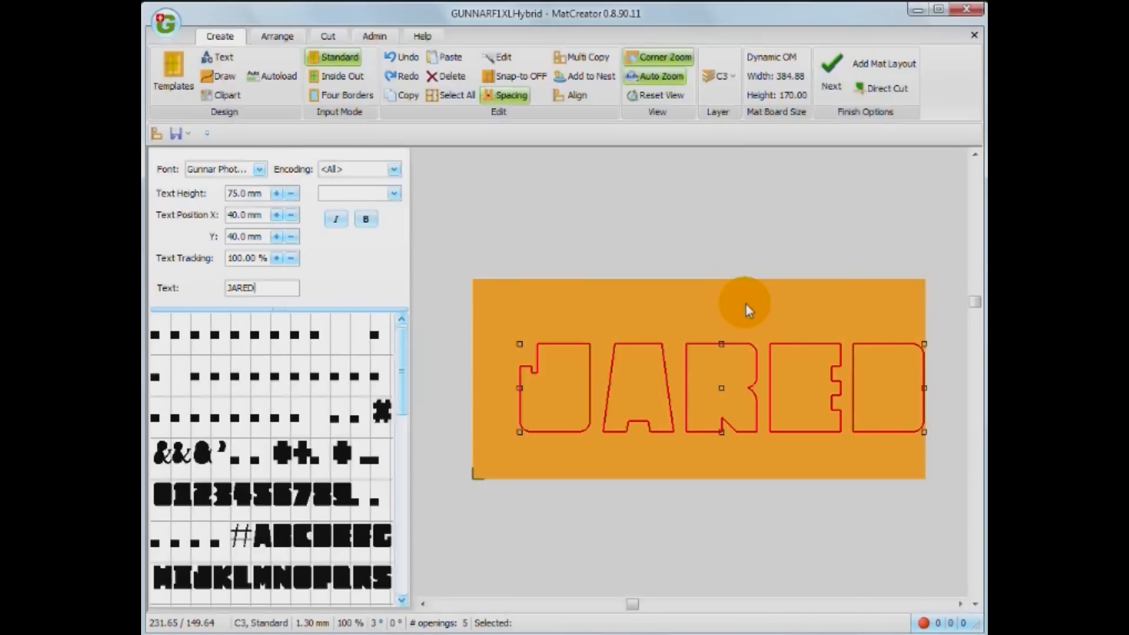
mouse_move(759, 212)
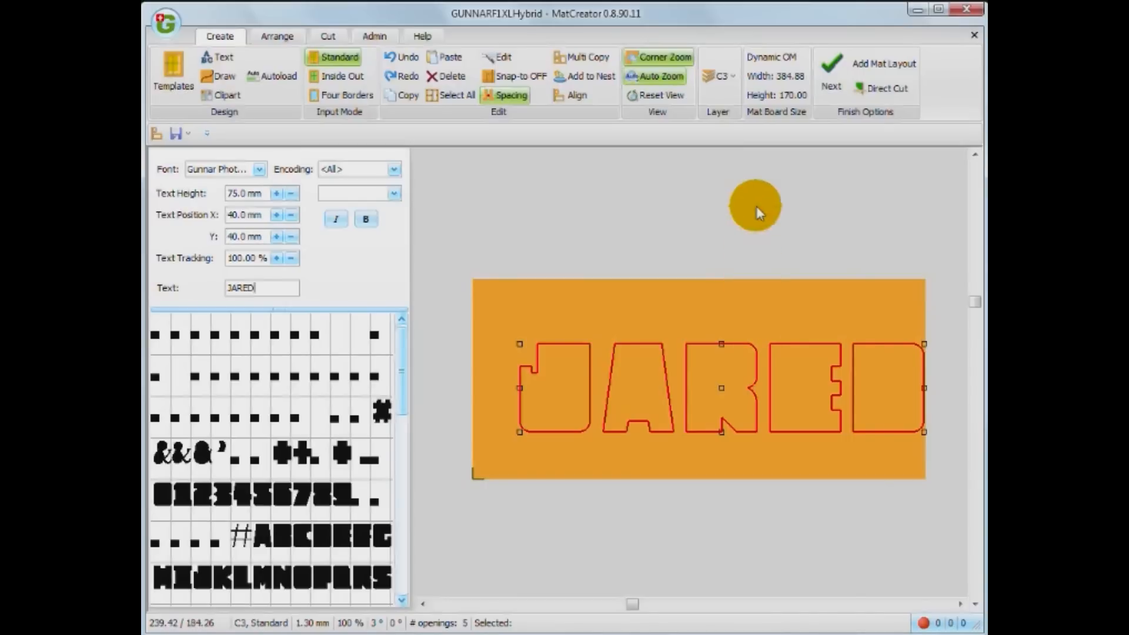
mouse_move(773, 59)
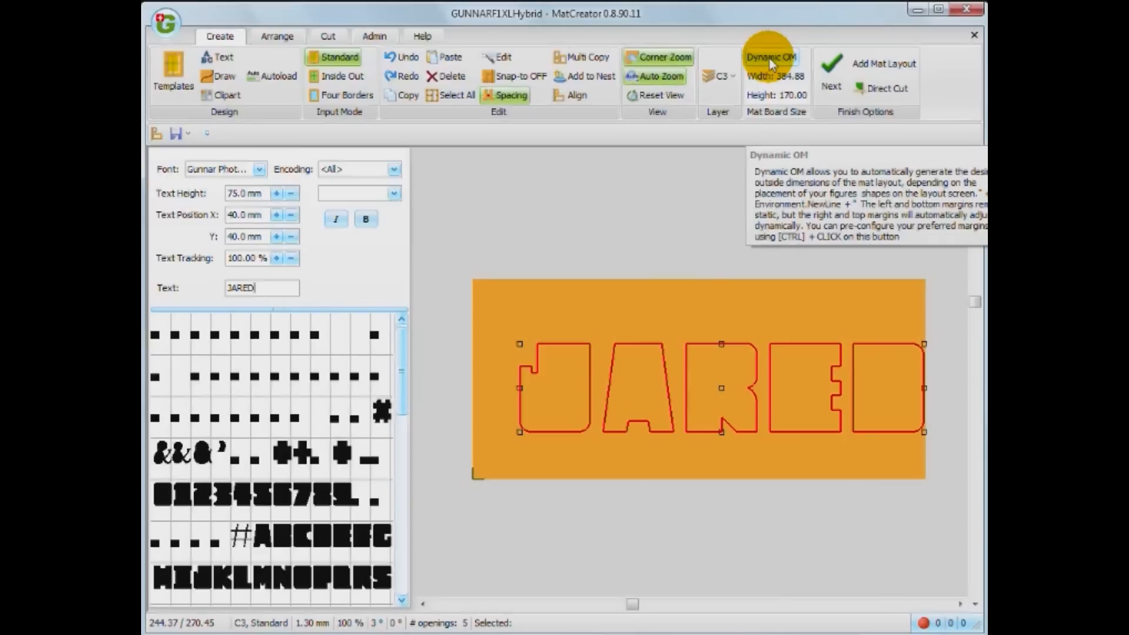
Set the default dynamic margin to 40 mm, confirm it, and commit the JARED mat
click(771, 58)
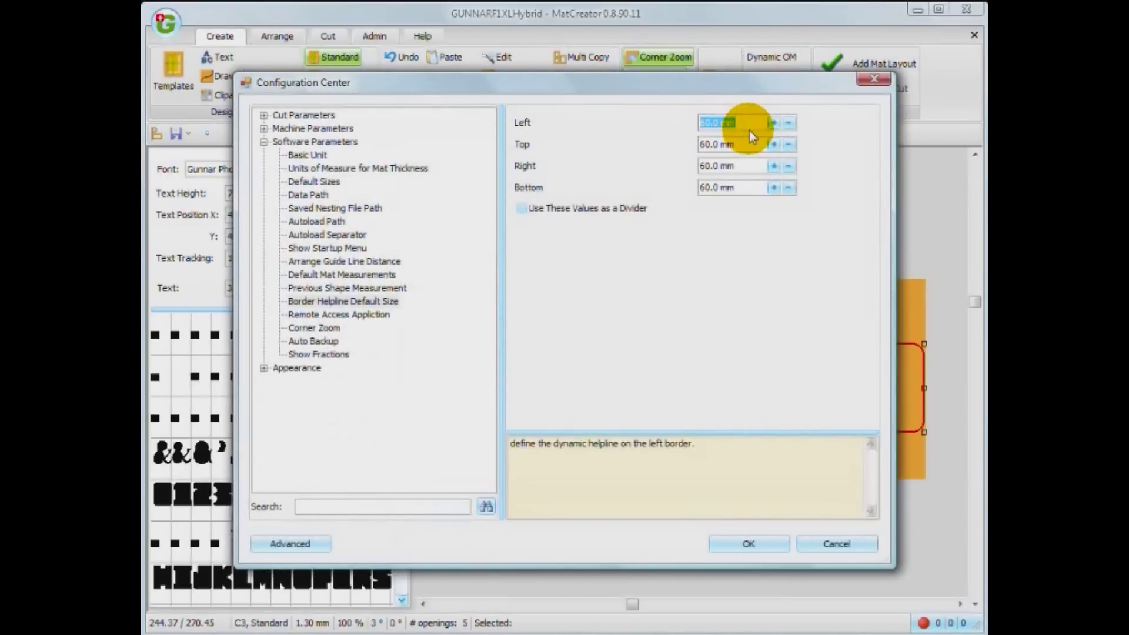
text(40)
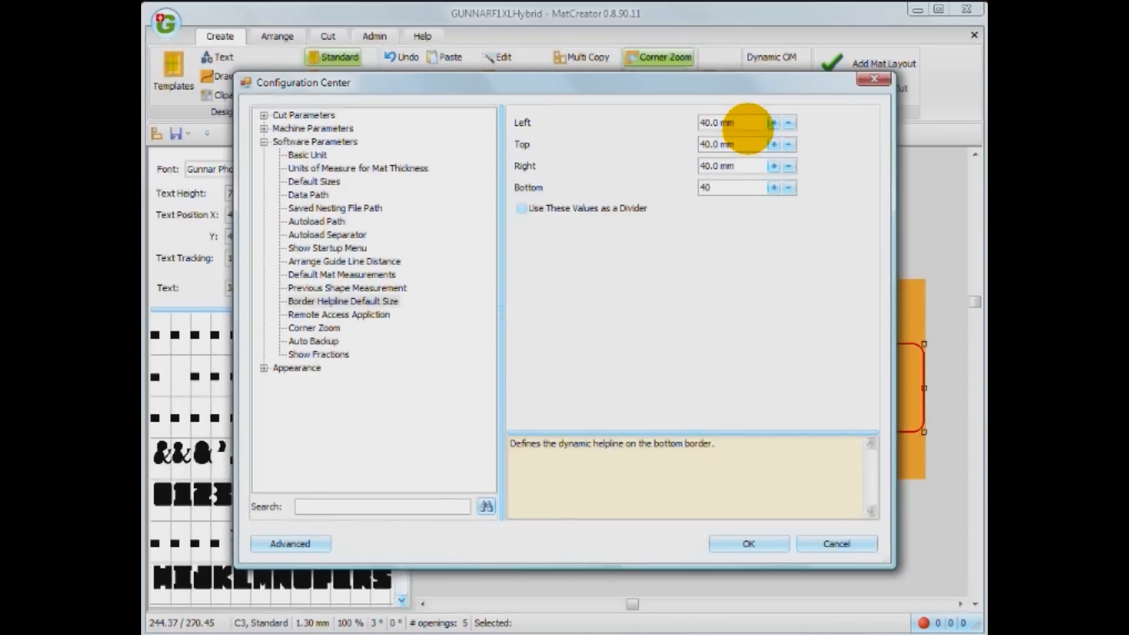
click(750, 543)
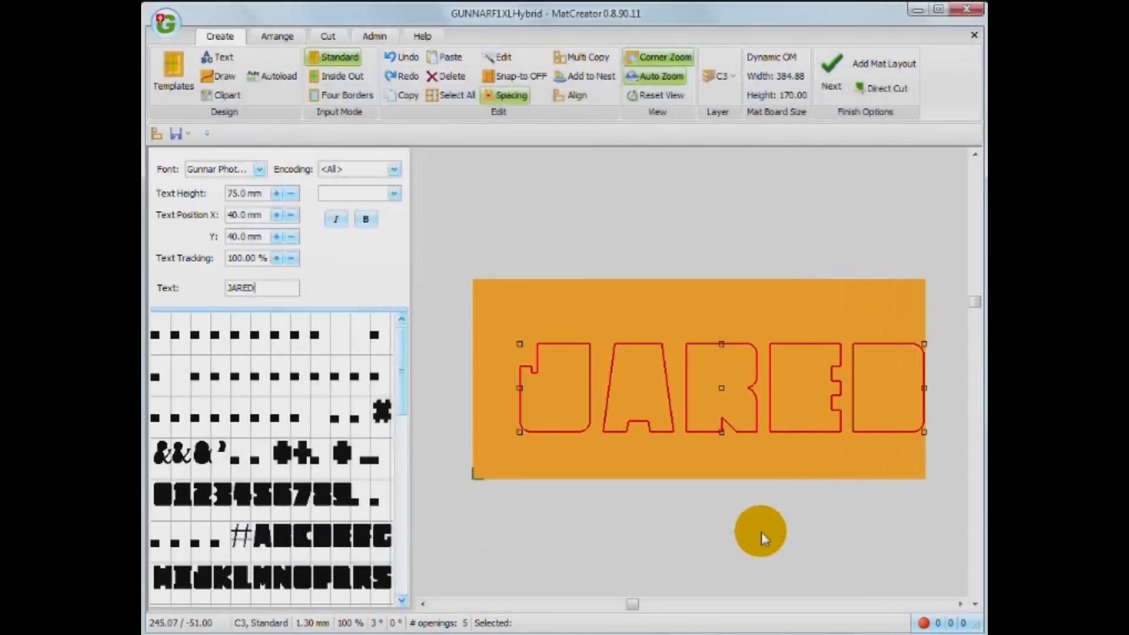
mouse_move(770, 59)
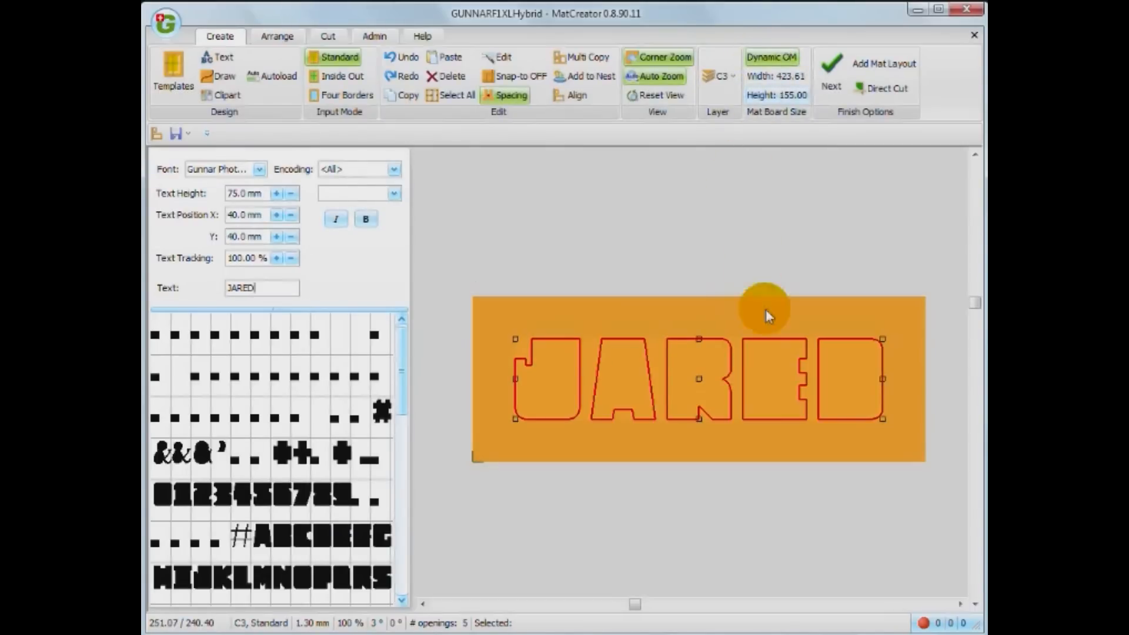
mouse_move(787, 287)
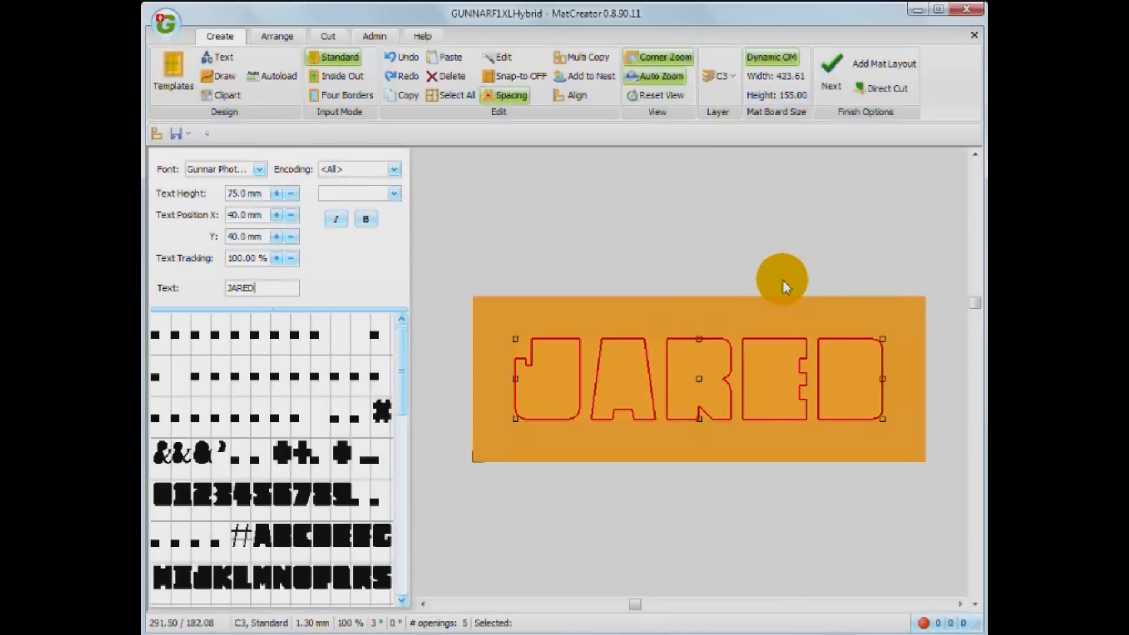
mouse_move(774, 57)
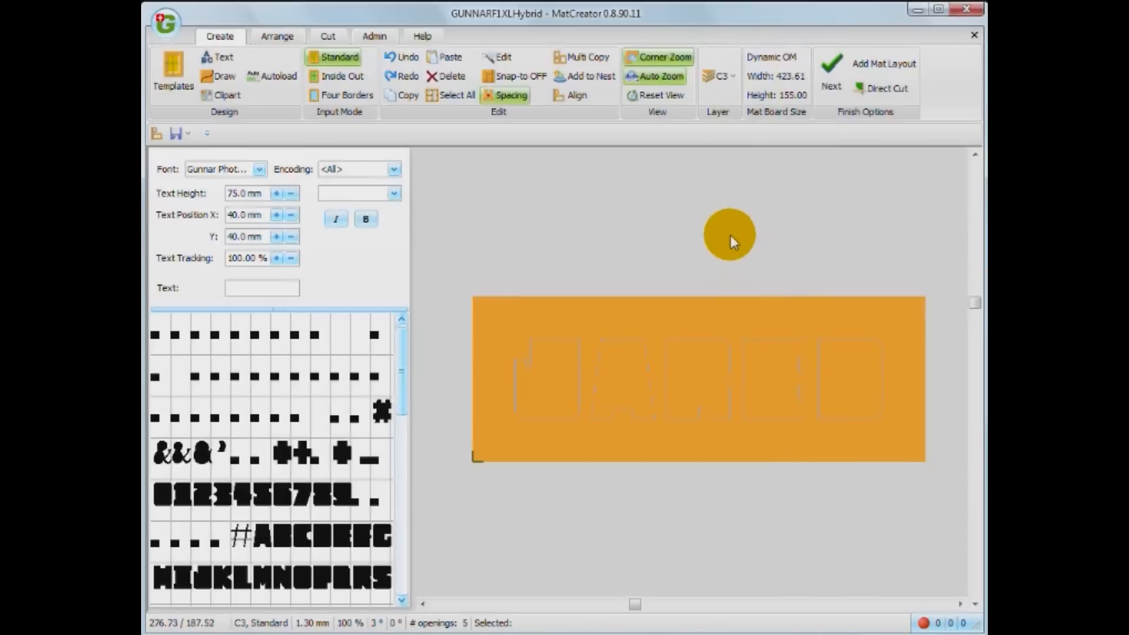
mouse_move(411, 179)
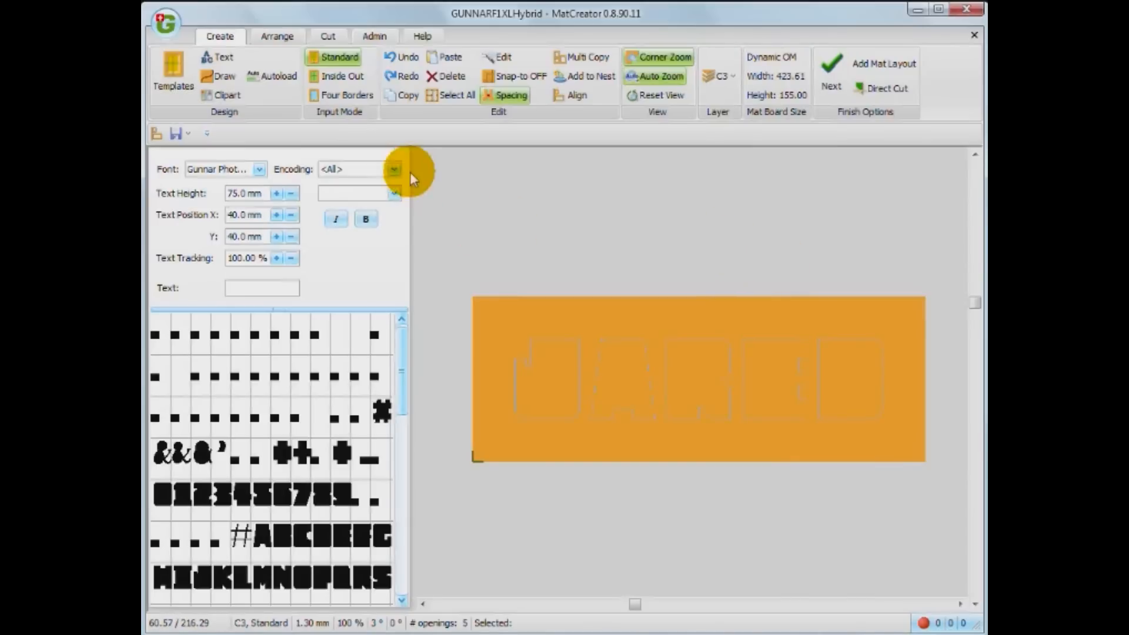
click(326, 35)
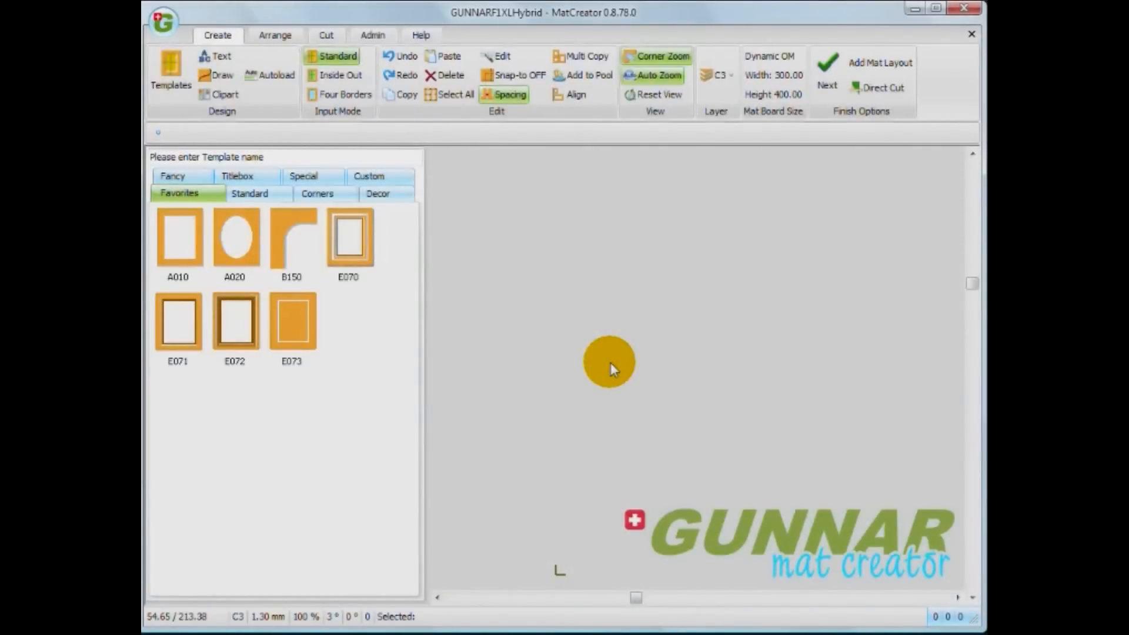
mouse_move(330, 293)
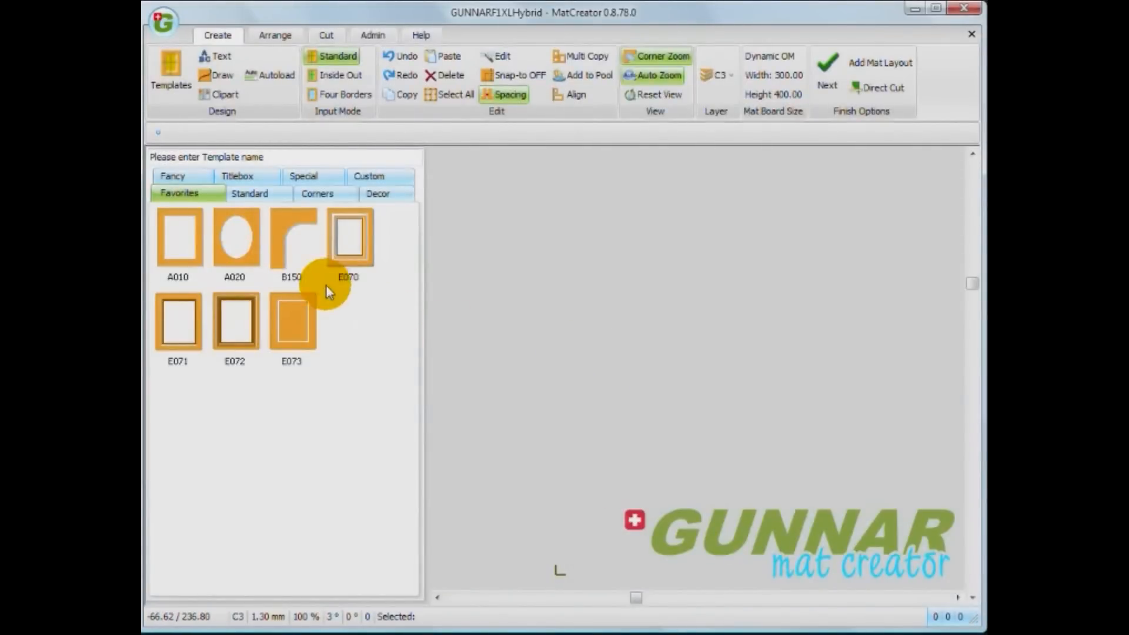
Create the A010 rectangular opening, then add a small A020 oval opening of size 5 inside it
click(176, 240)
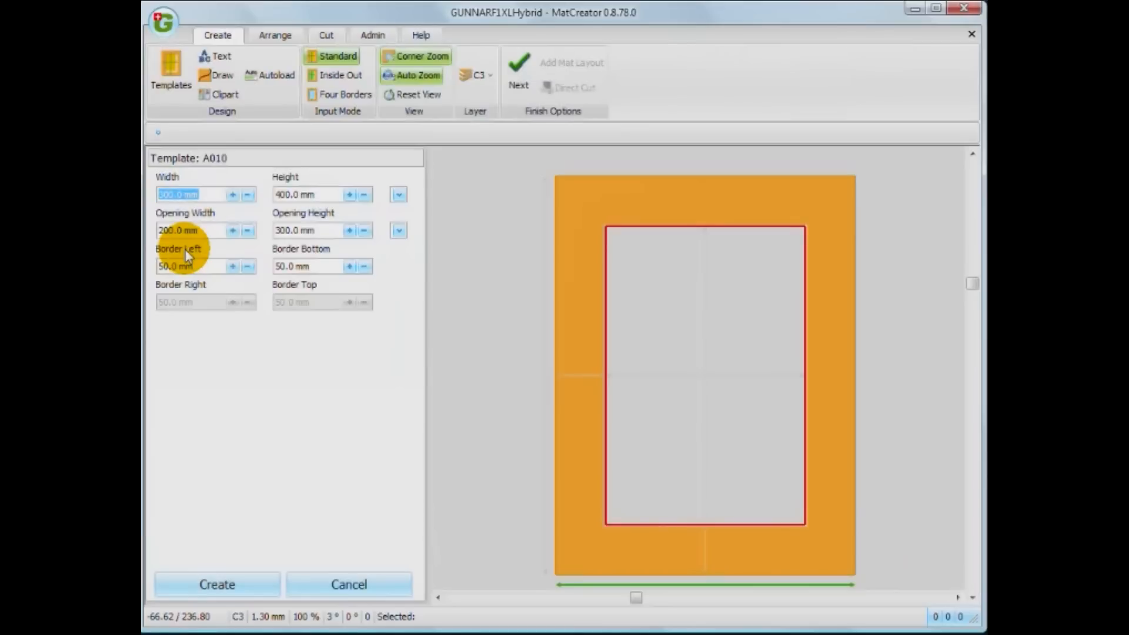
mouse_move(233, 582)
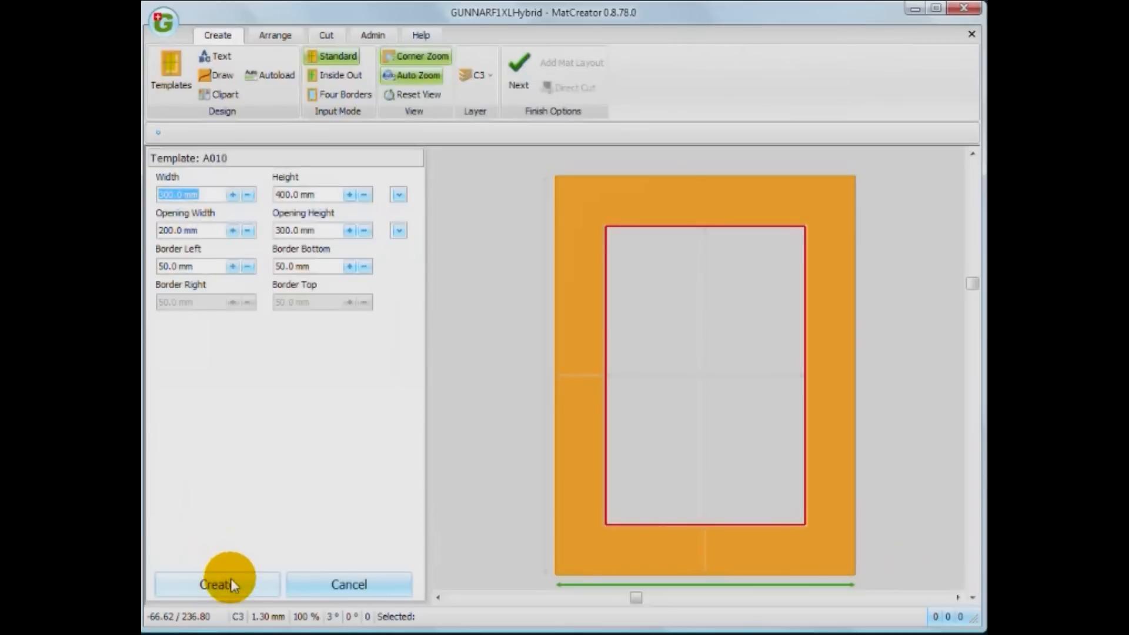
click(215, 585)
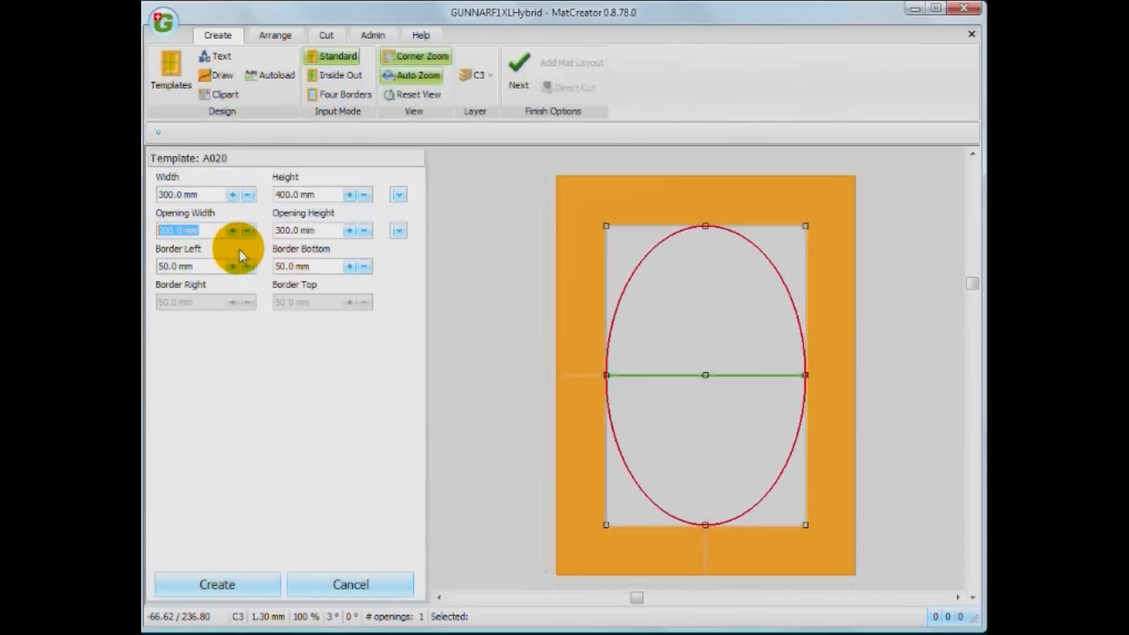
text(5)
click(310, 231)
text(70)
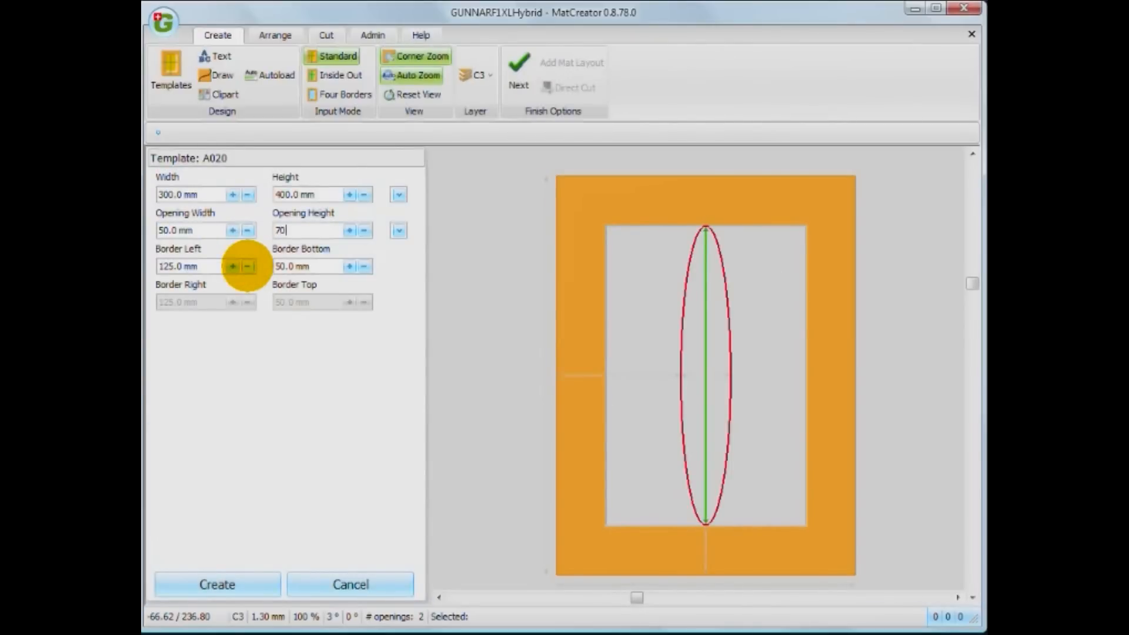
click(216, 585)
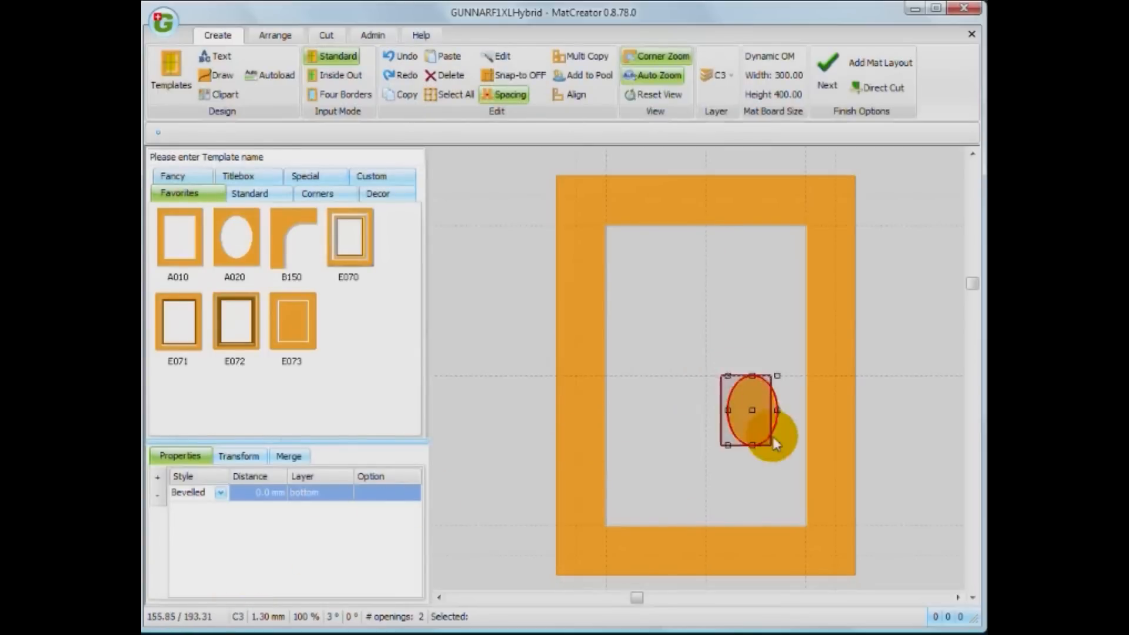
Position the oval over the rectangle's right edge and choose the union merge option
drag(753, 409, 805, 509)
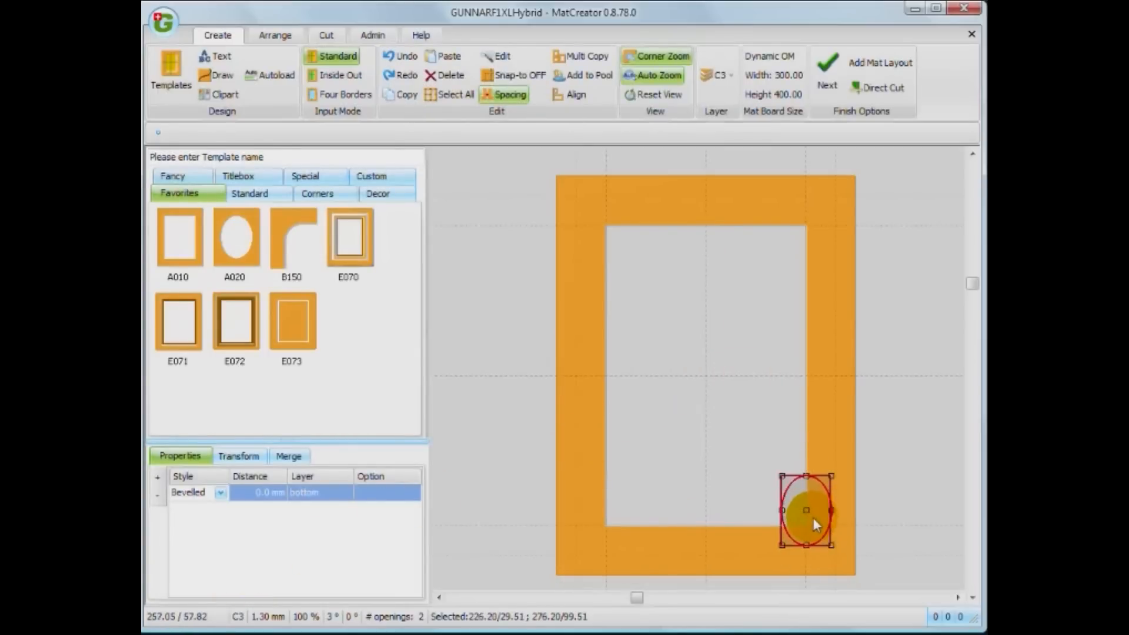
drag(807, 519, 807, 525)
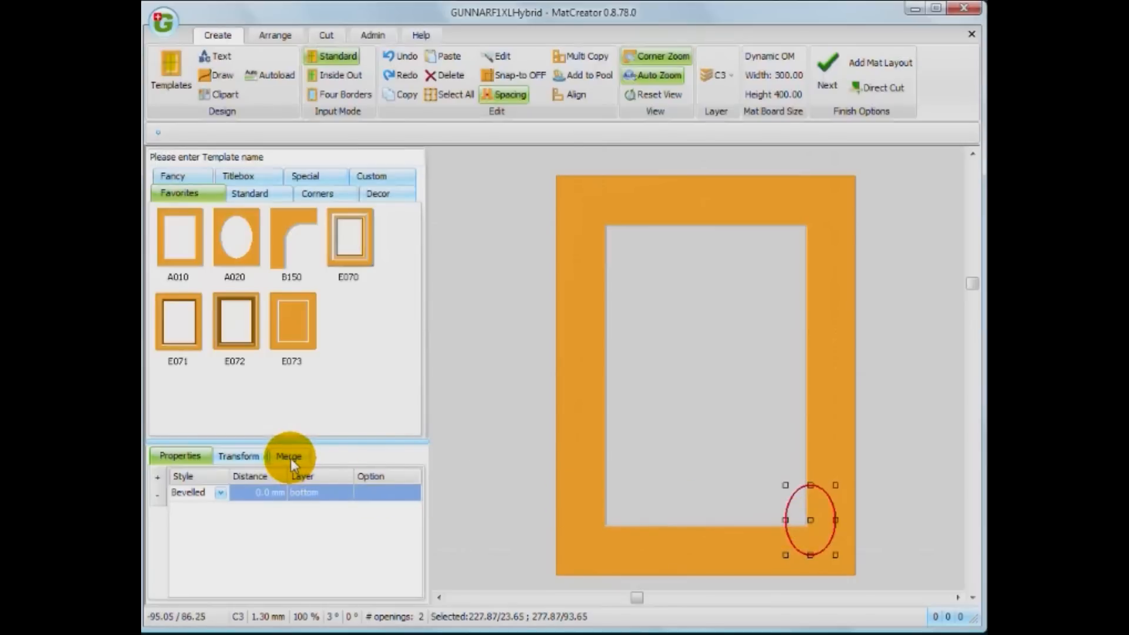
click(287, 456)
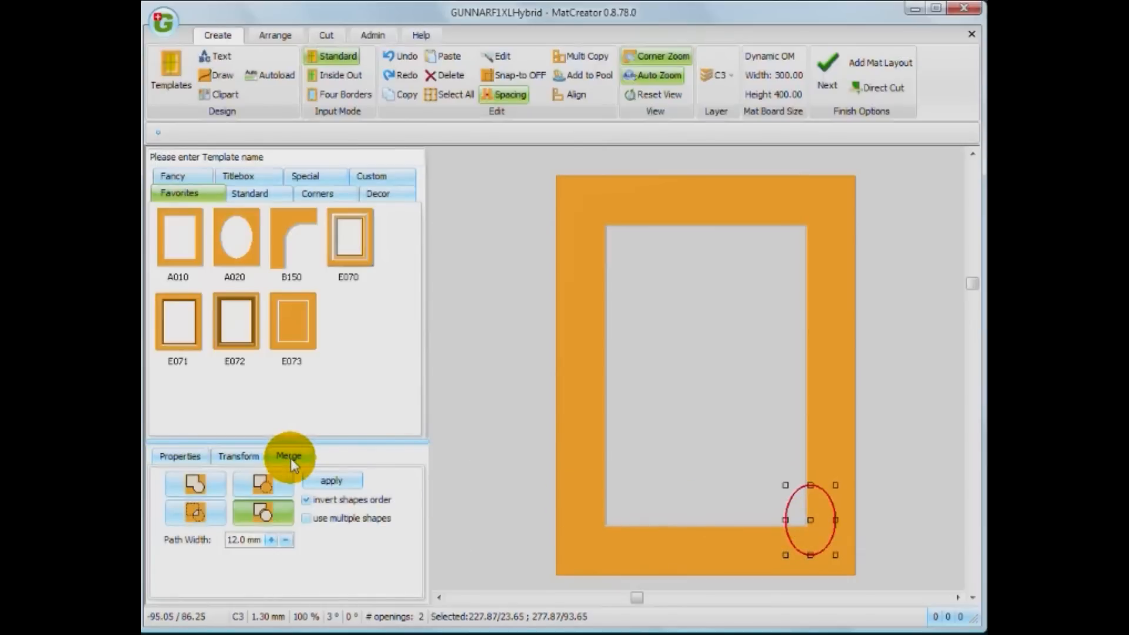
click(195, 483)
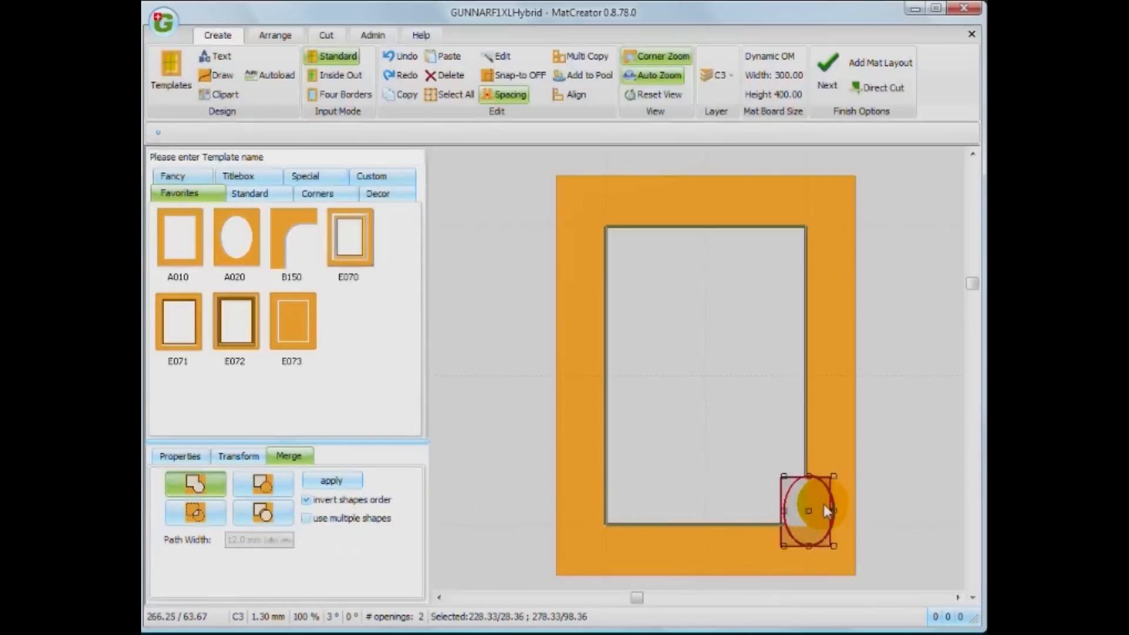
Slide the oval up the right edge and apply the merge so the opening bulges outward
drag(807, 512, 801, 441)
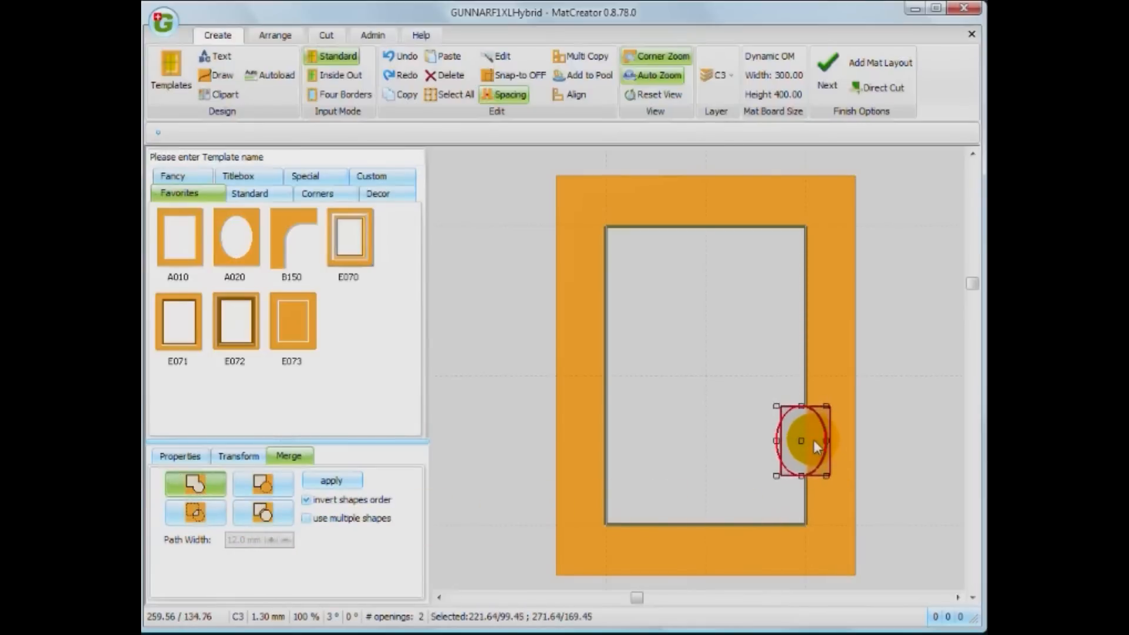
click(332, 480)
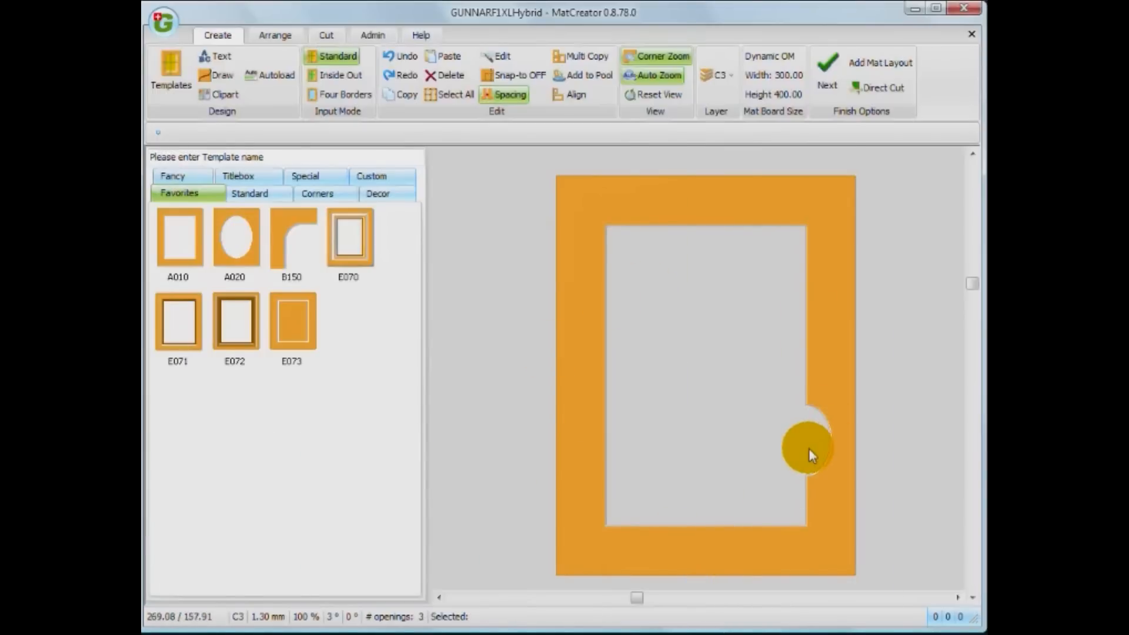
click(371, 36)
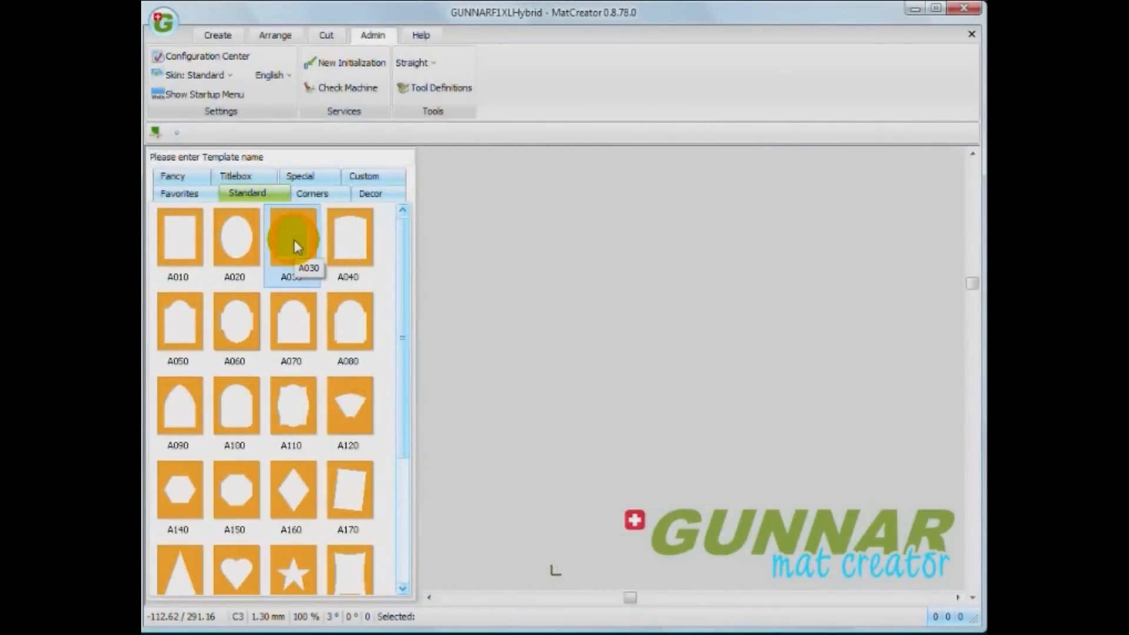
Create a 300 × 400 mm mat with a single arch-topped opening from template A030
right_click(292, 244)
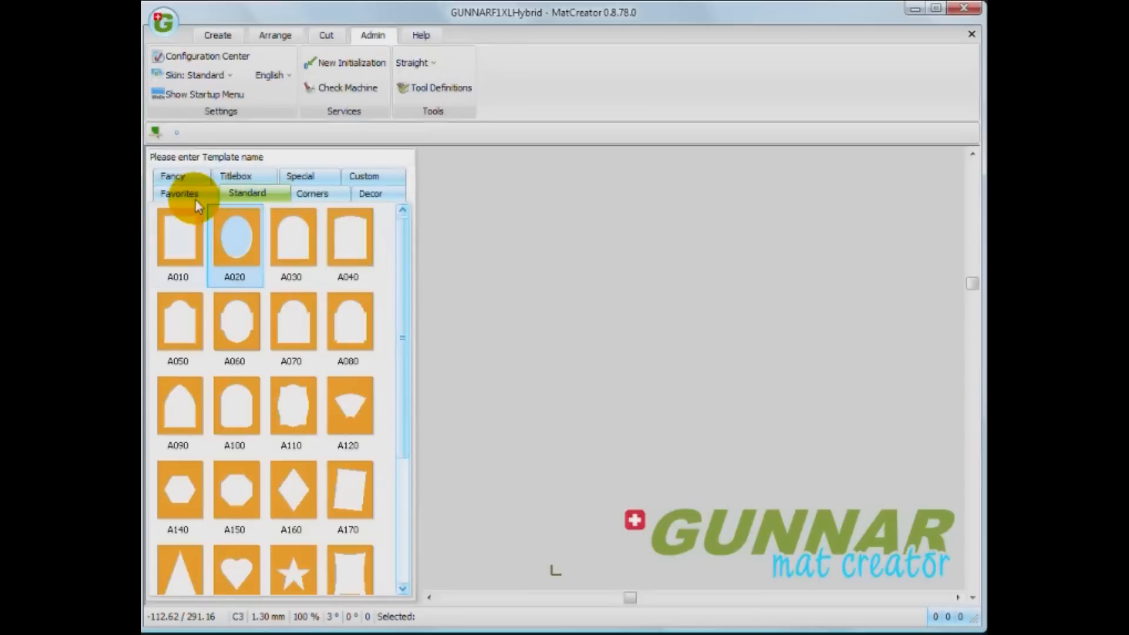
click(179, 193)
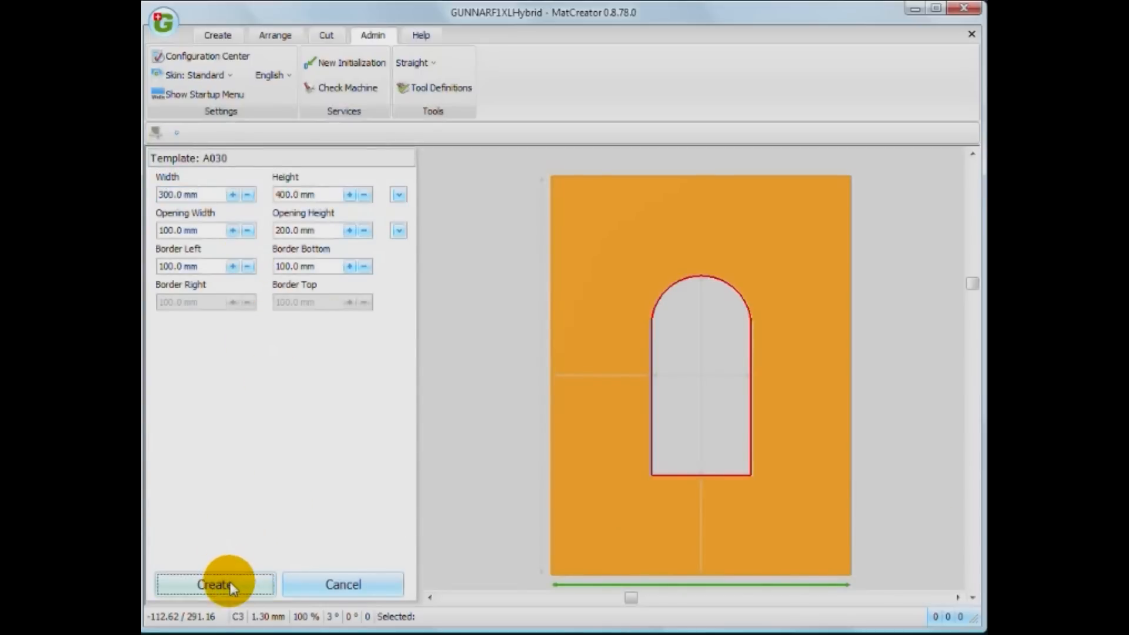
click(211, 584)
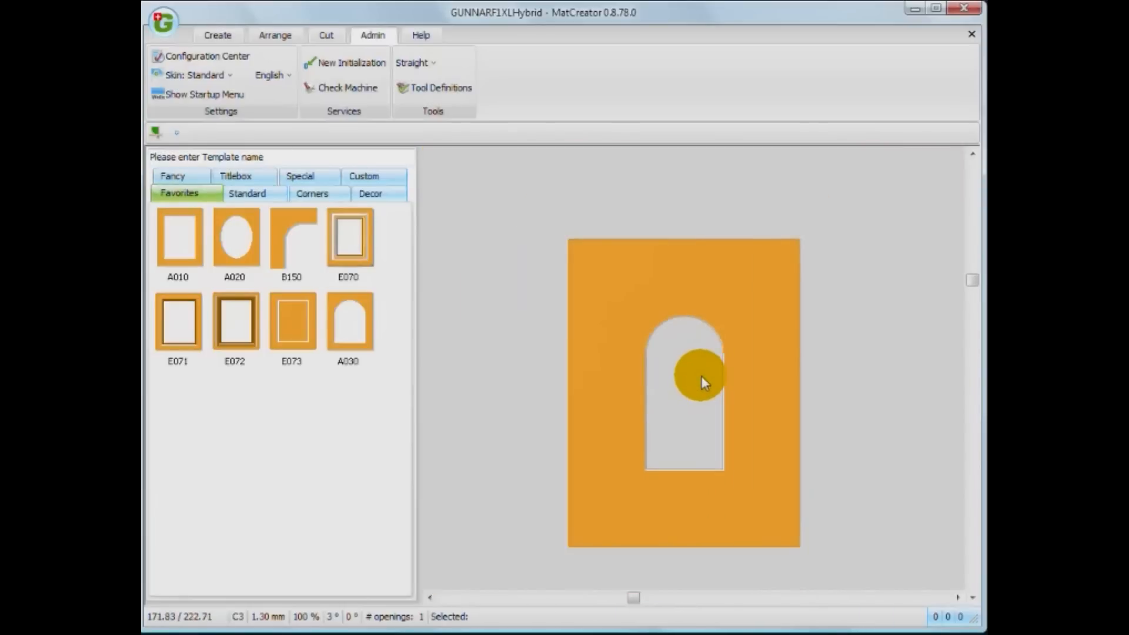
Nudge the arch-topped opening slightly on the workspace after A030 joins the favourites
drag(702, 381, 675, 370)
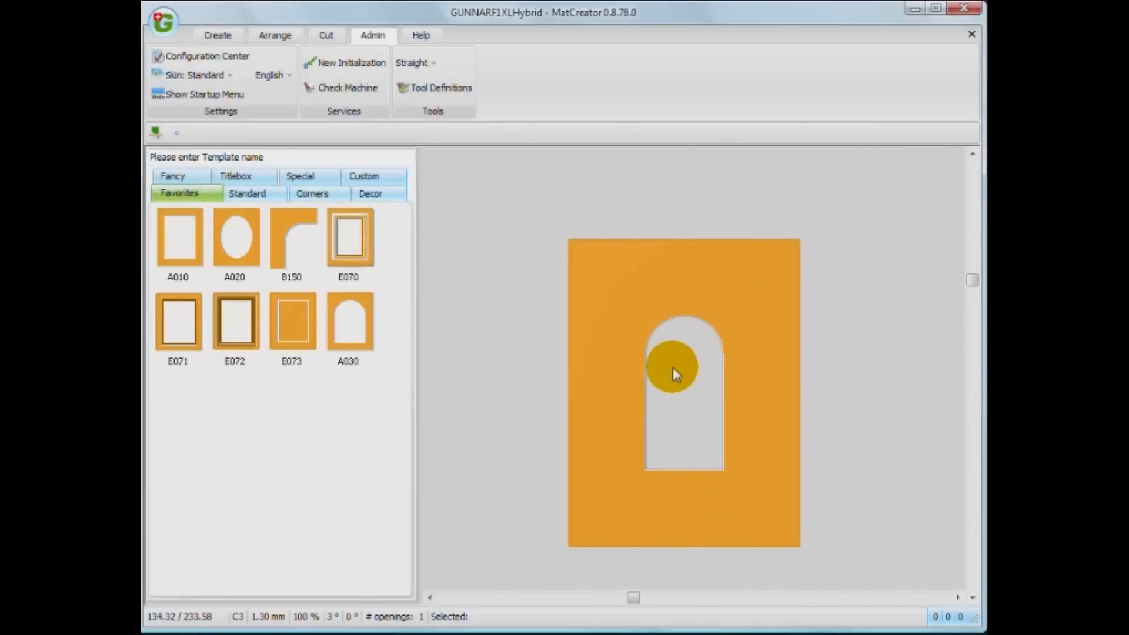